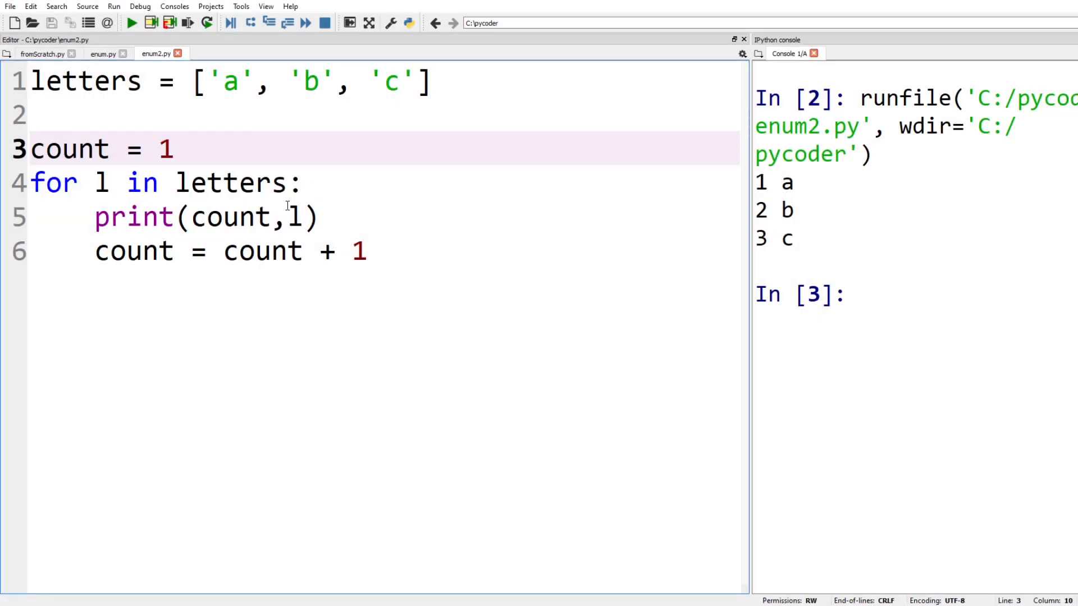
Swap the counter loop for range(len(letters)), run it, then print i+1 instead of i.
{"action": "double_click", "coordinate": [46, 182]}
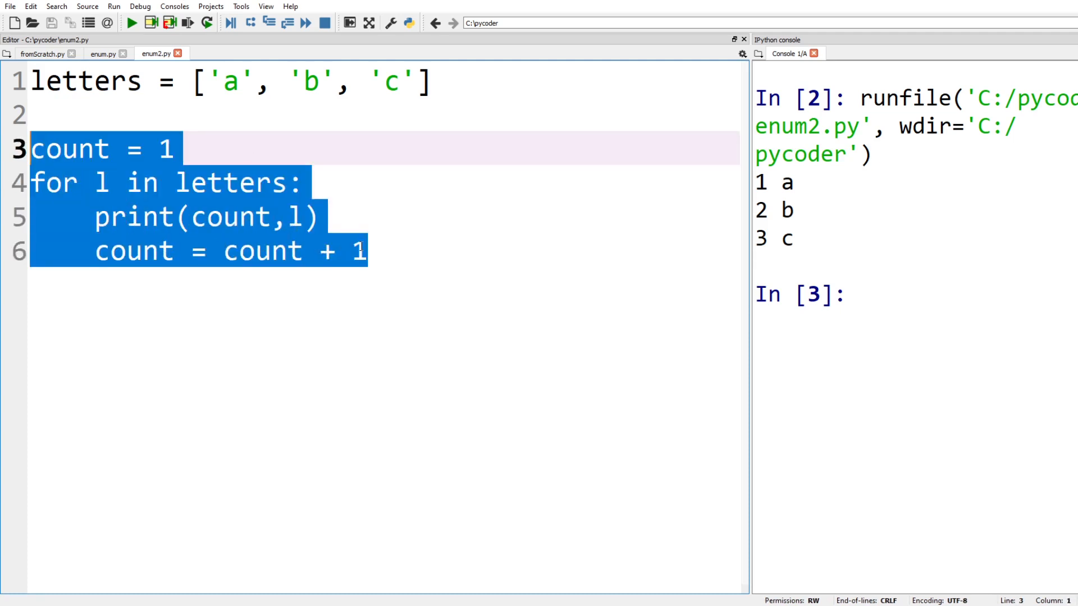
{"action": "left_click", "coordinate": [130, 22]}
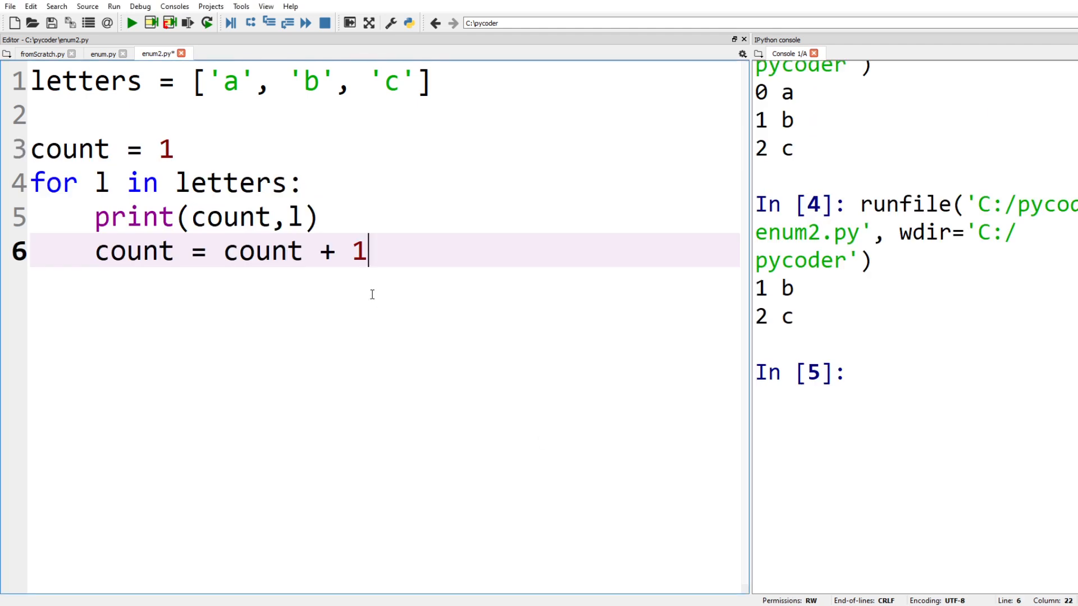
{"action": "left_click_drag", "start_coordinate": [195, 250], "coordinate": [368, 250]}
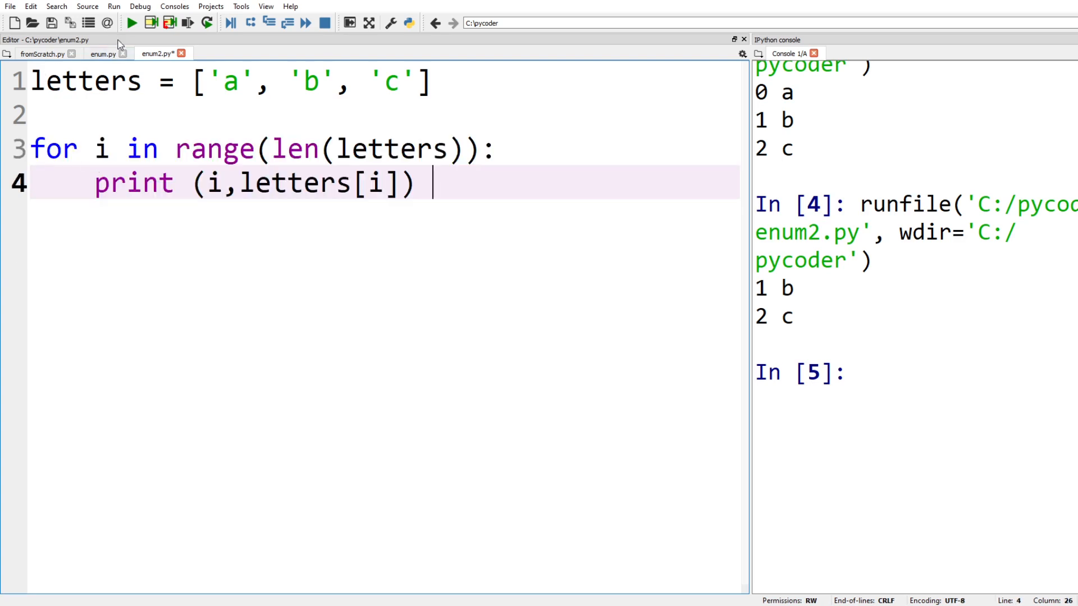
{"action": "left_click", "coordinate": [131, 22]}
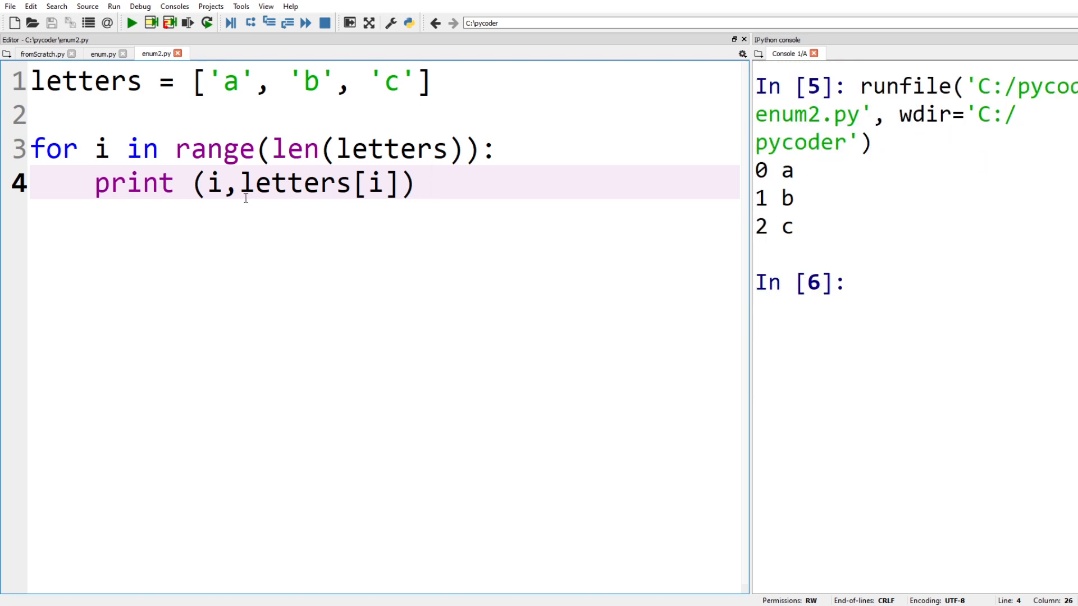
{"action": "left_click", "coordinate": [223, 182]}
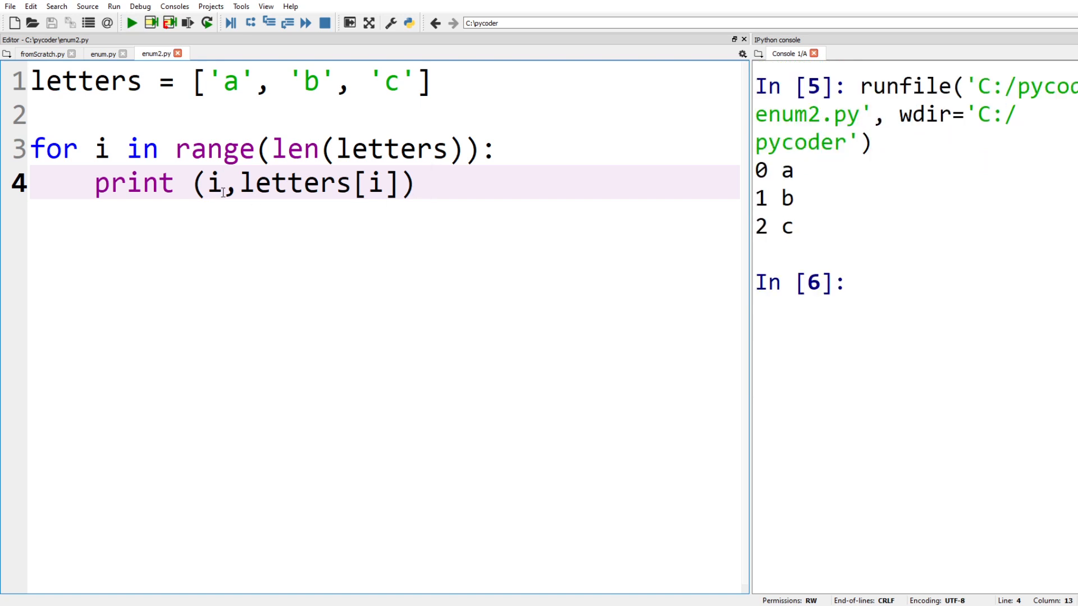
{"action": "type", "text": "+1"}
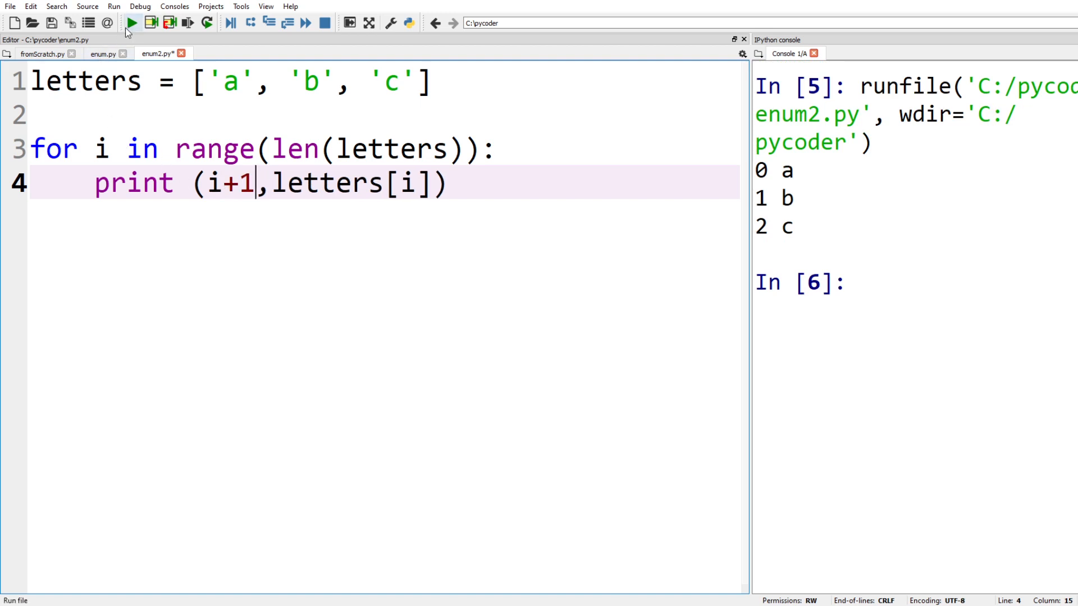
Run the enumerate(letters) loop, then give enumerate a start of 1 and run again.
{"action": "left_click", "coordinate": [130, 23]}
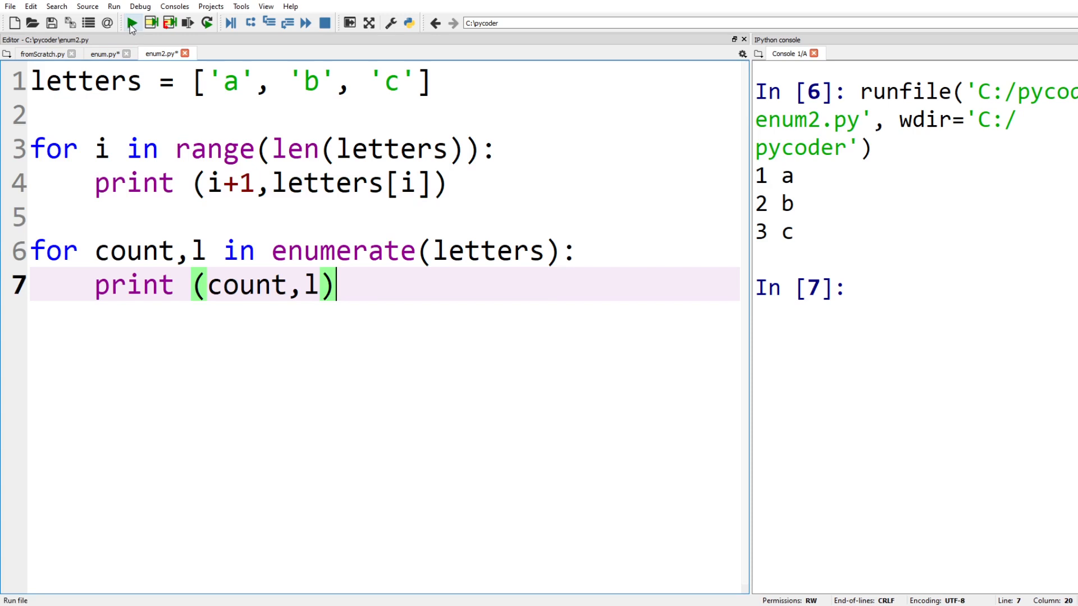
{"action": "left_click", "coordinate": [130, 23]}
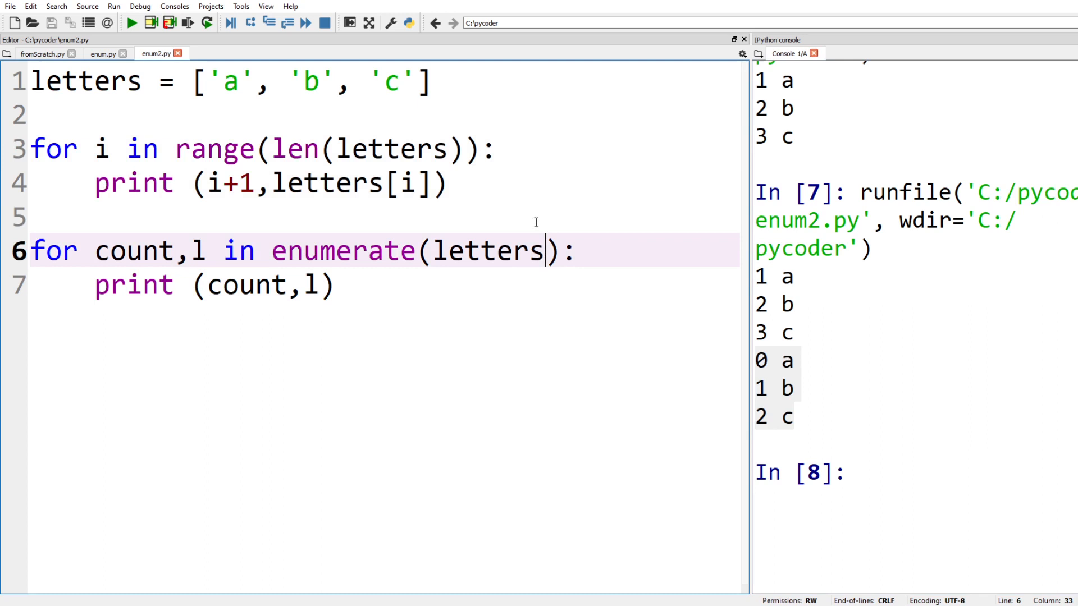
{"action": "type", "text": ","}
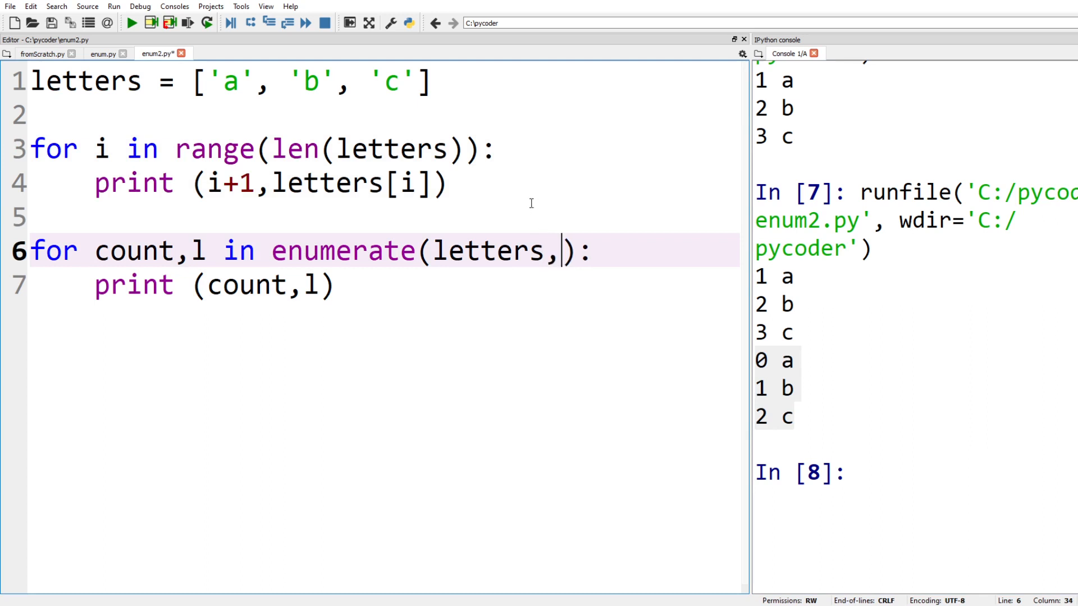
{"action": "type", "text": "1"}
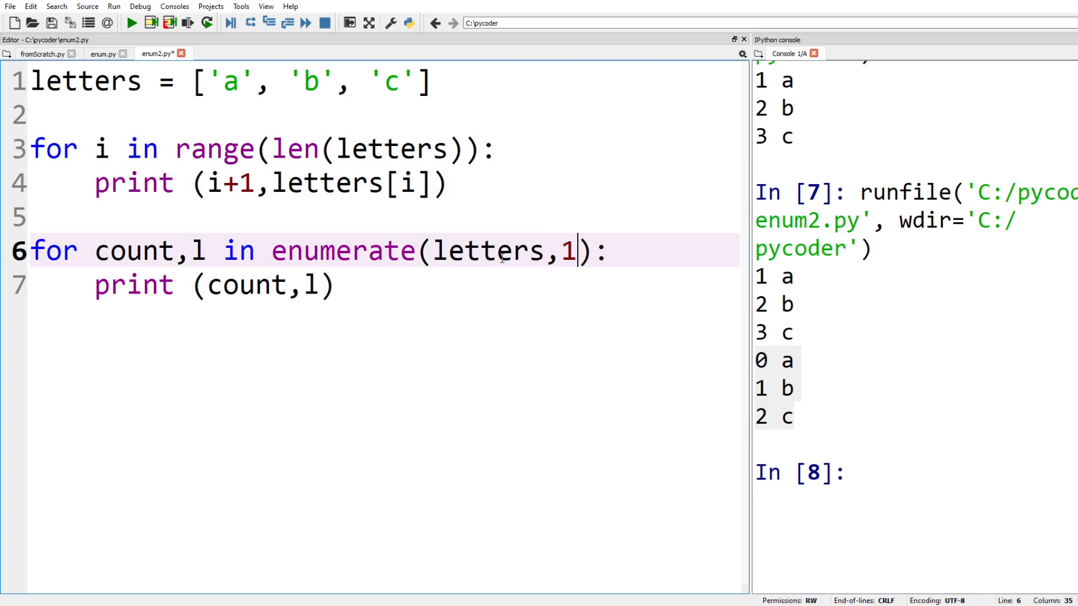
{"action": "left_click", "coordinate": [132, 23]}
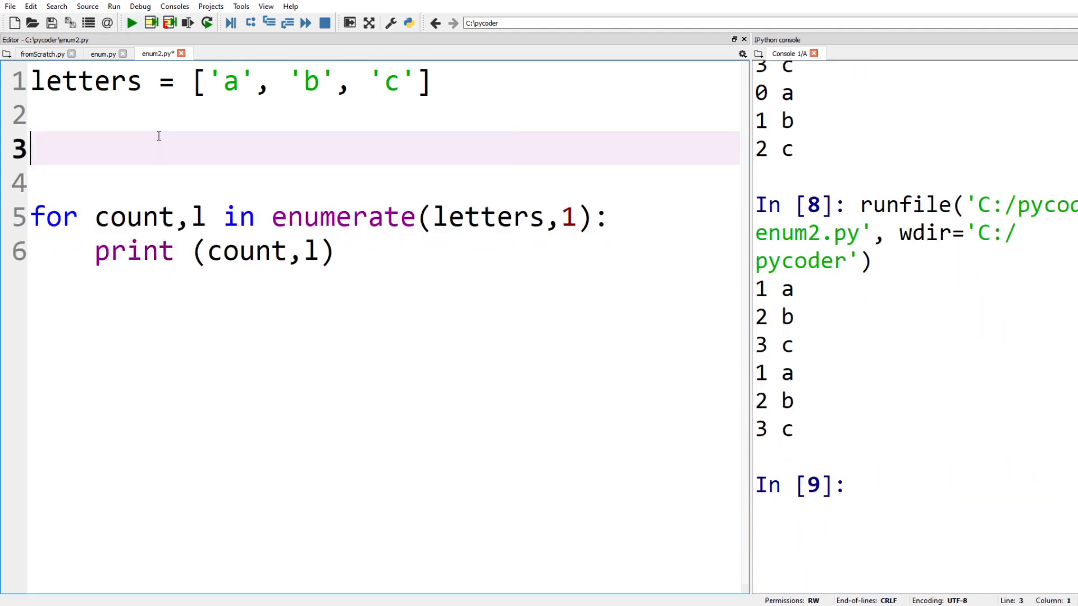
Trim the blank line, review count,l, enumerate and letters, and rerun for 1 a, 2 b, 3 c.
{"action": "key", "text": "Backspace"}
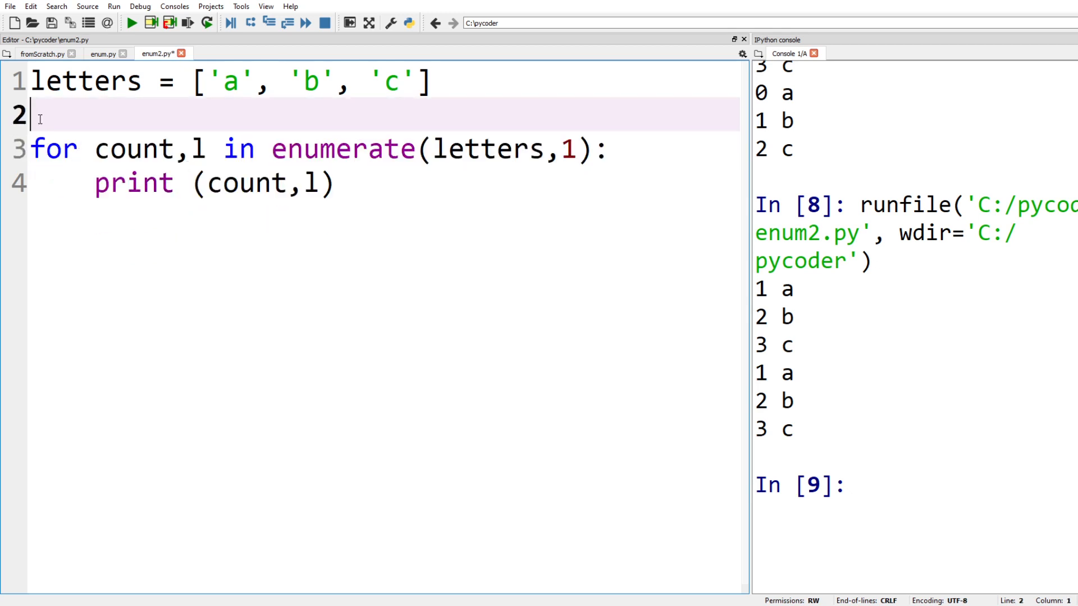
{"action": "double_click", "coordinate": [145, 149]}
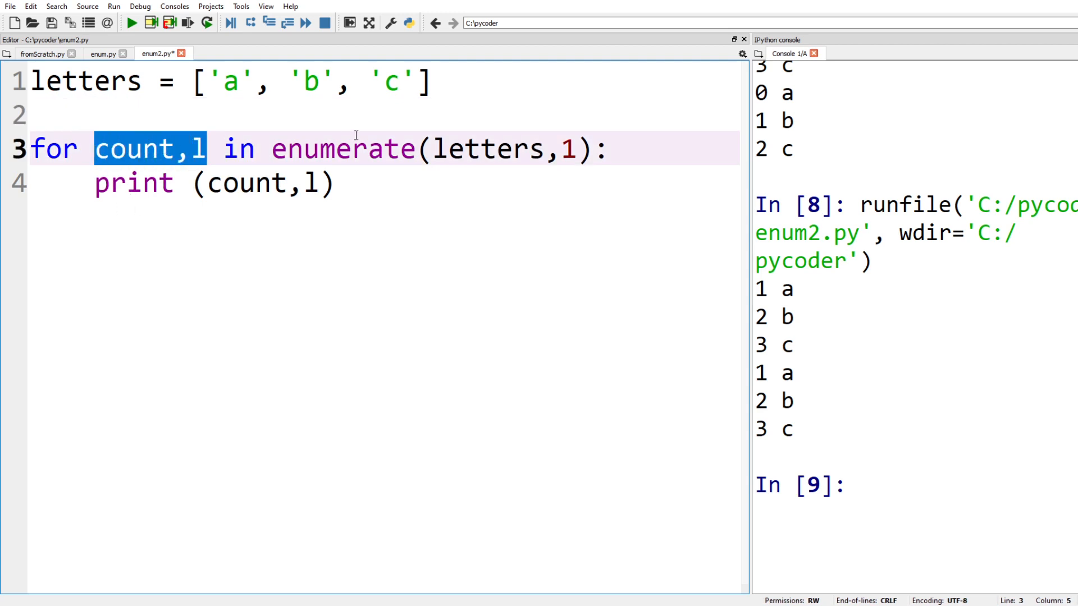
{"action": "double_click", "coordinate": [342, 149]}
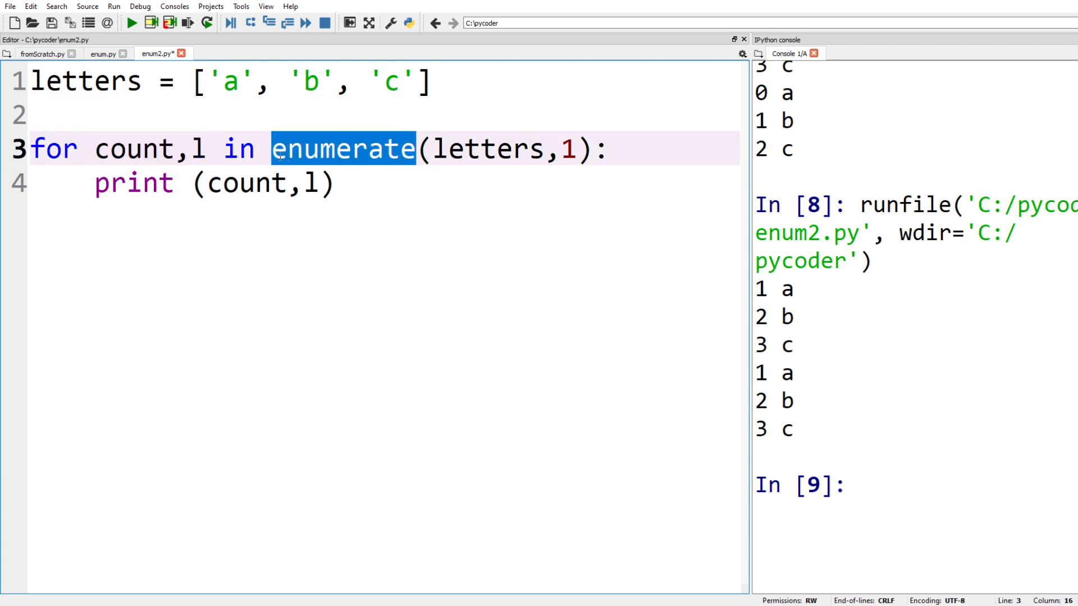
{"action": "double_click", "coordinate": [488, 149]}
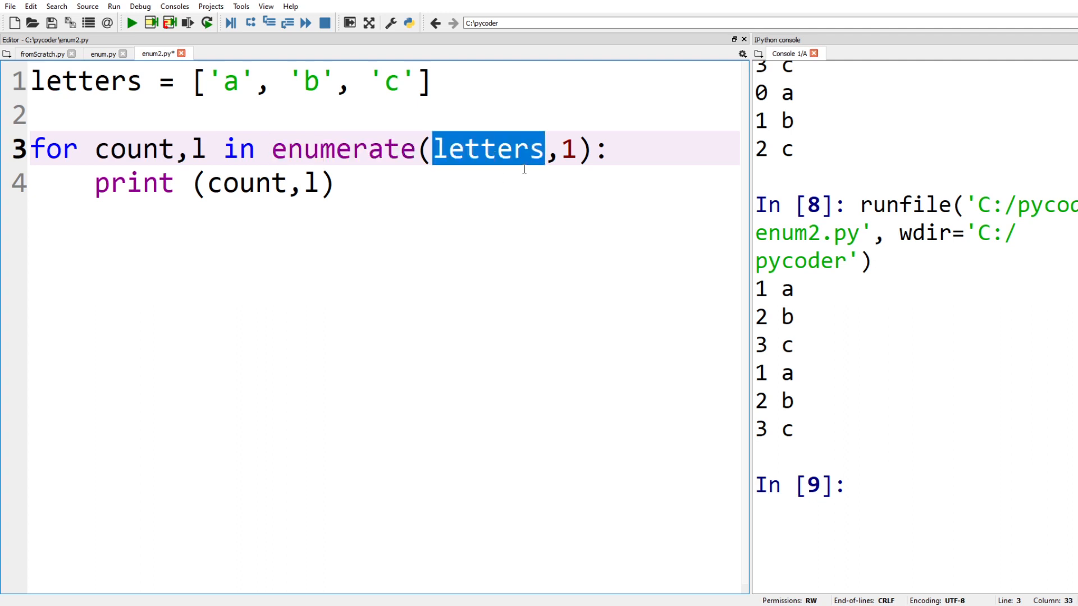
{"action": "left_click", "coordinate": [574, 149]}
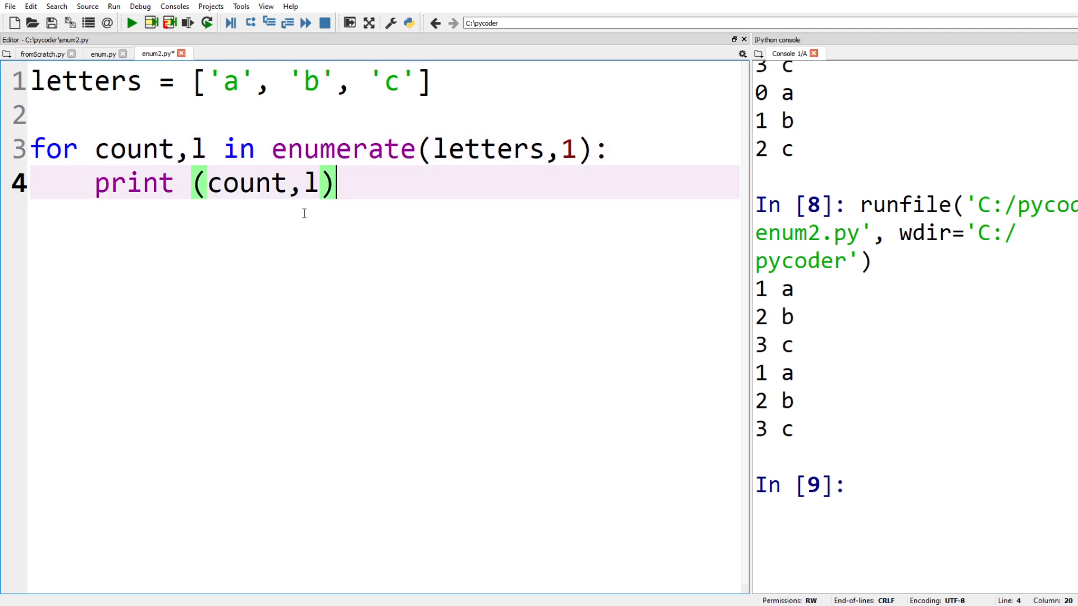
{"action": "left_click", "coordinate": [131, 22]}
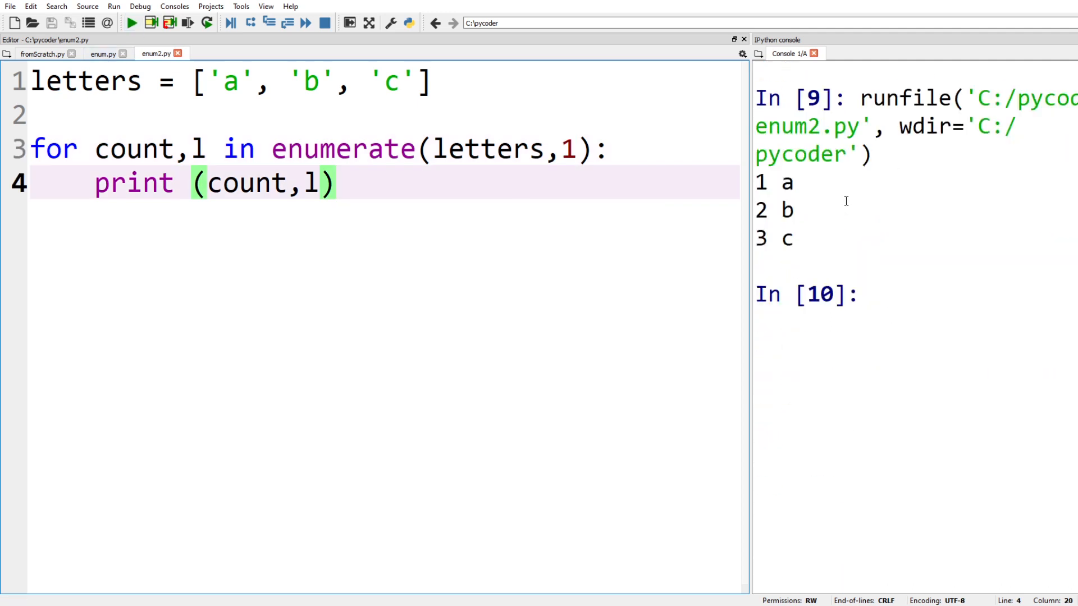
{"action": "mouse_move", "coordinate": [758, 187]}
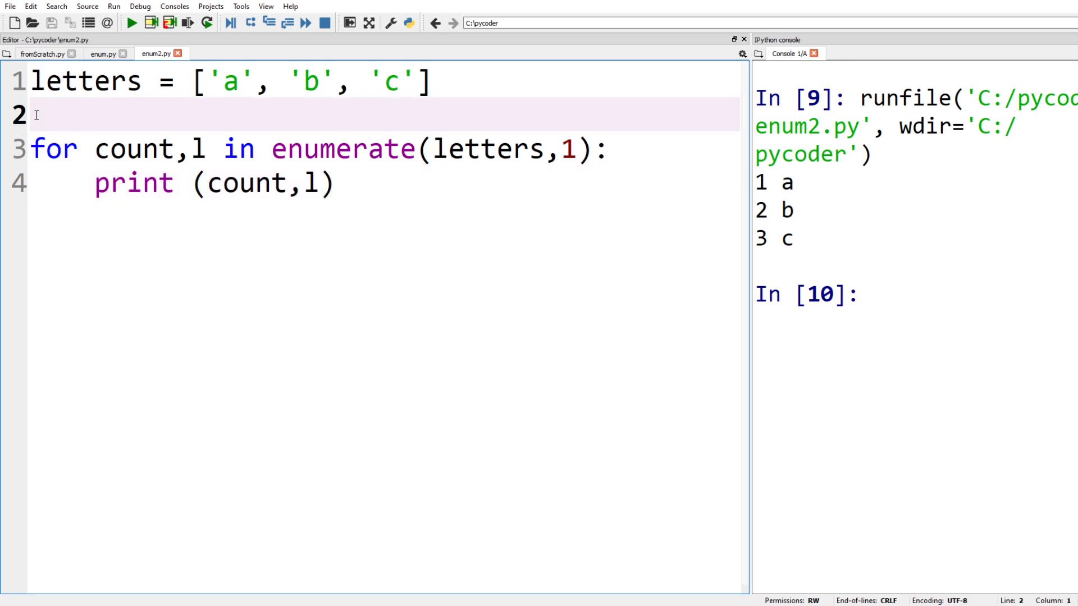
Define words = "Dr Codie", enumerate words instead of letters, and run it.
{"action": "type", "text": "words = \"Dr Codie\""}
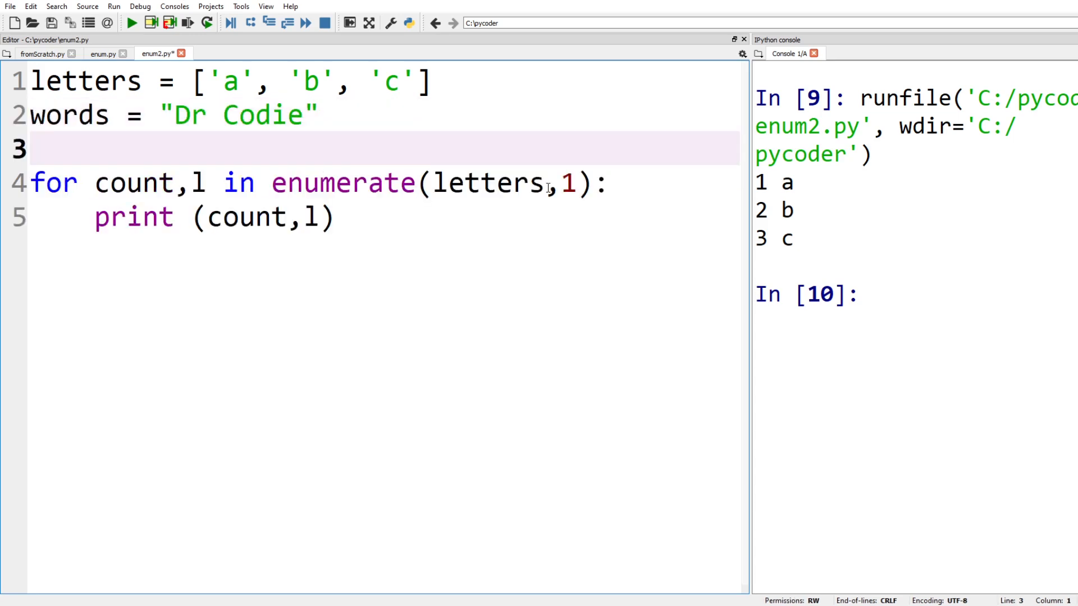
{"action": "double_click", "coordinate": [487, 182]}
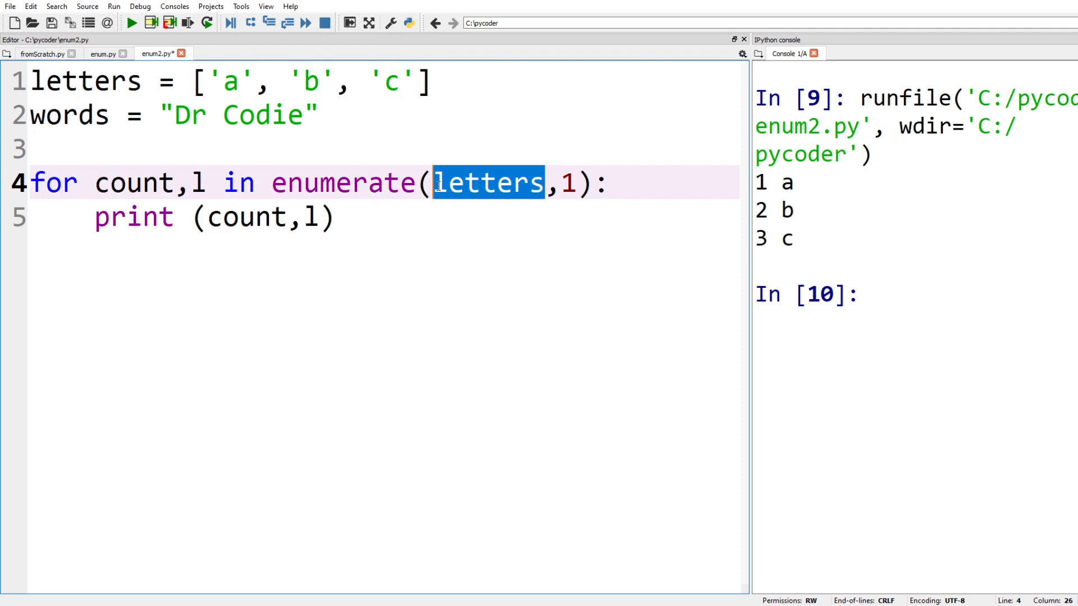
{"action": "type", "text": "words"}
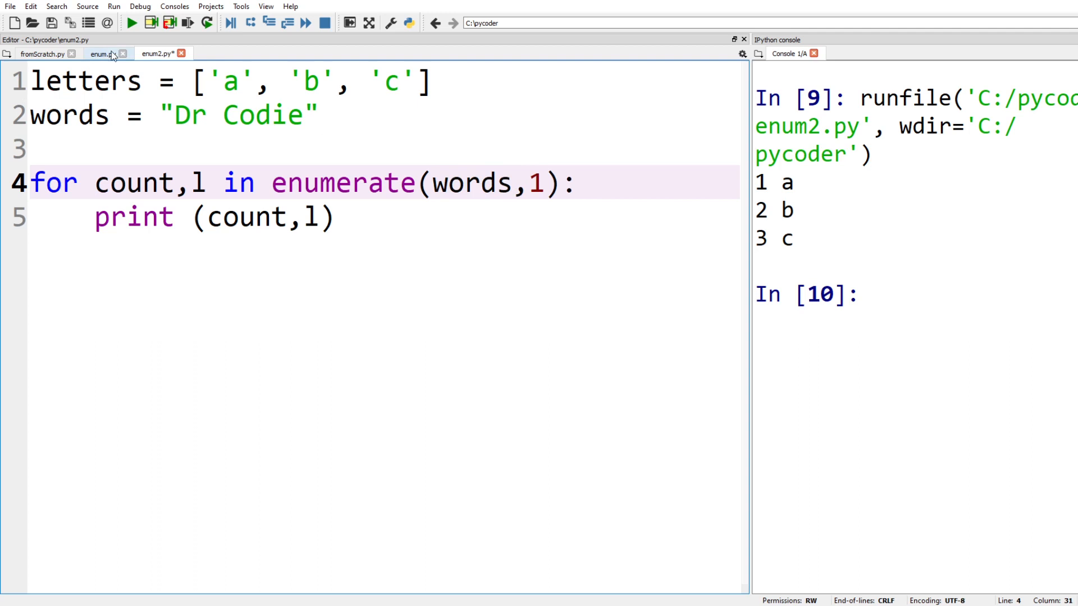
{"action": "left_click", "coordinate": [131, 23]}
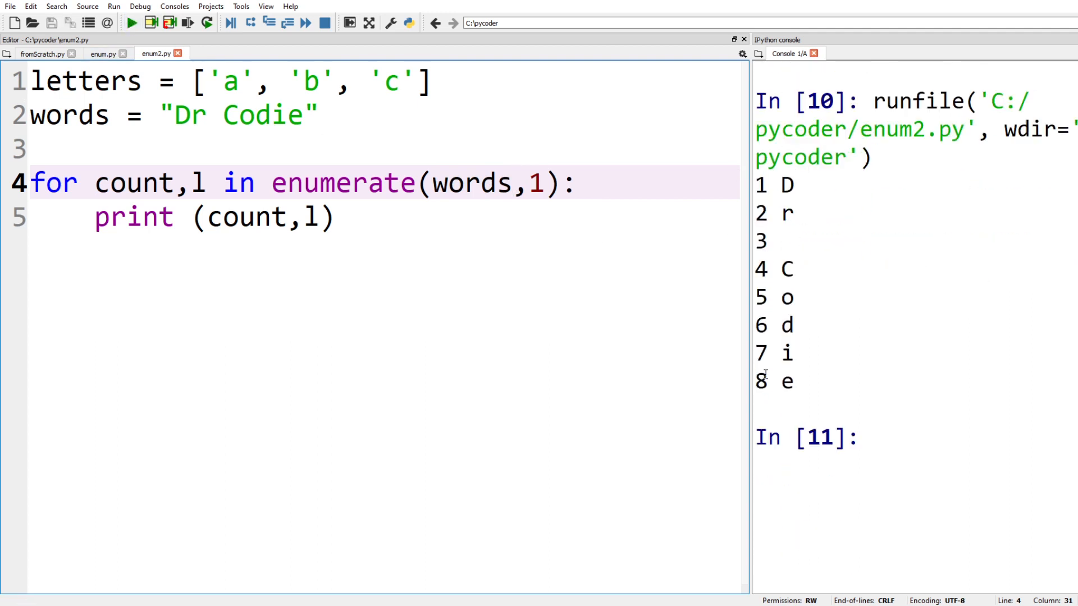
{"action": "left_click", "coordinate": [509, 182]}
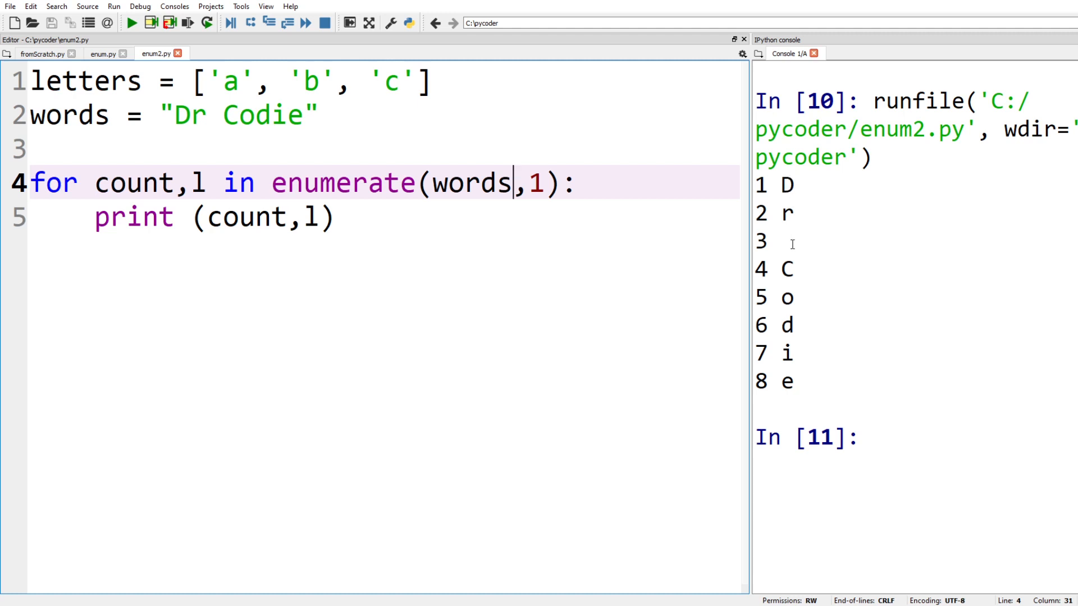
{"action": "mouse_move", "coordinate": [826, 269]}
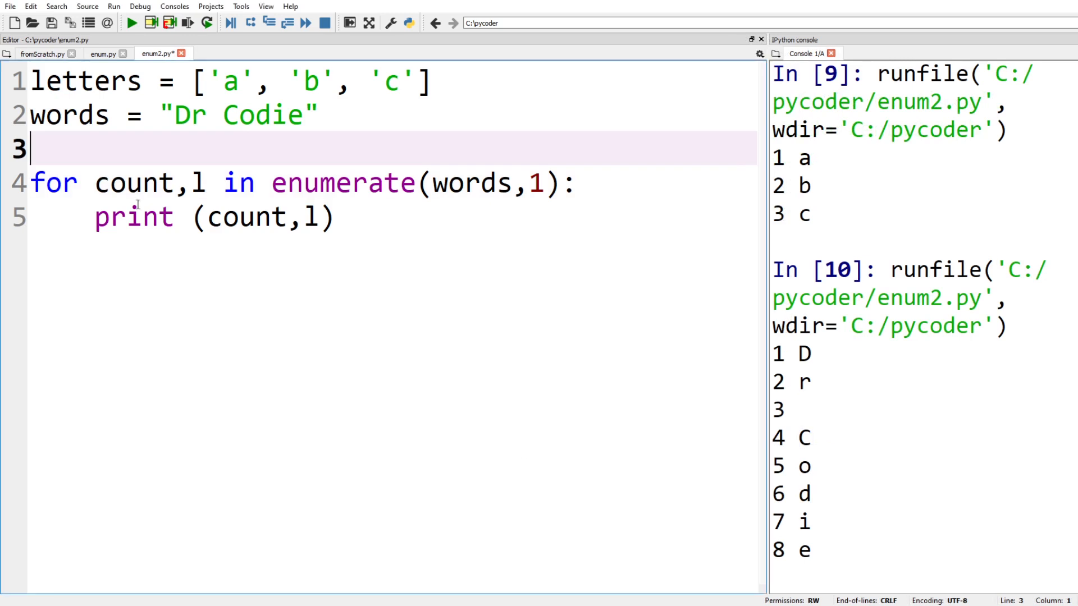
{"action": "mouse_move", "coordinate": [302, 425]}
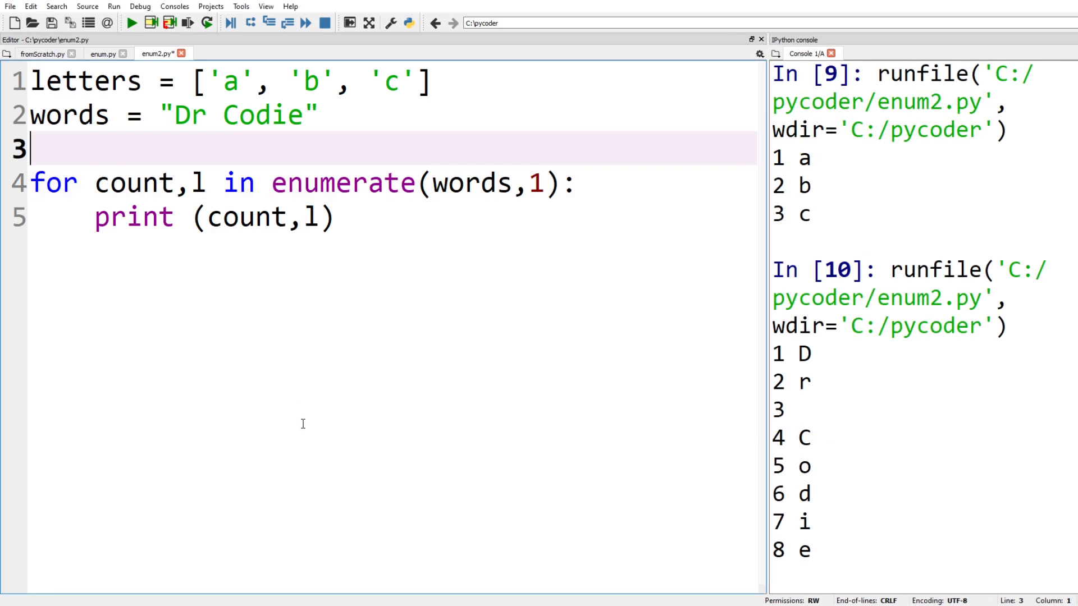
Define mydict {'a':"apple",'b':"ball",'c':"cat"} and loop over enumerate(mydict.items()) unpacking k.
{"action": "type", "text": "mydict = {'a':\"apple\", 'b':\"ball\", 'c':\"cat\"}"}
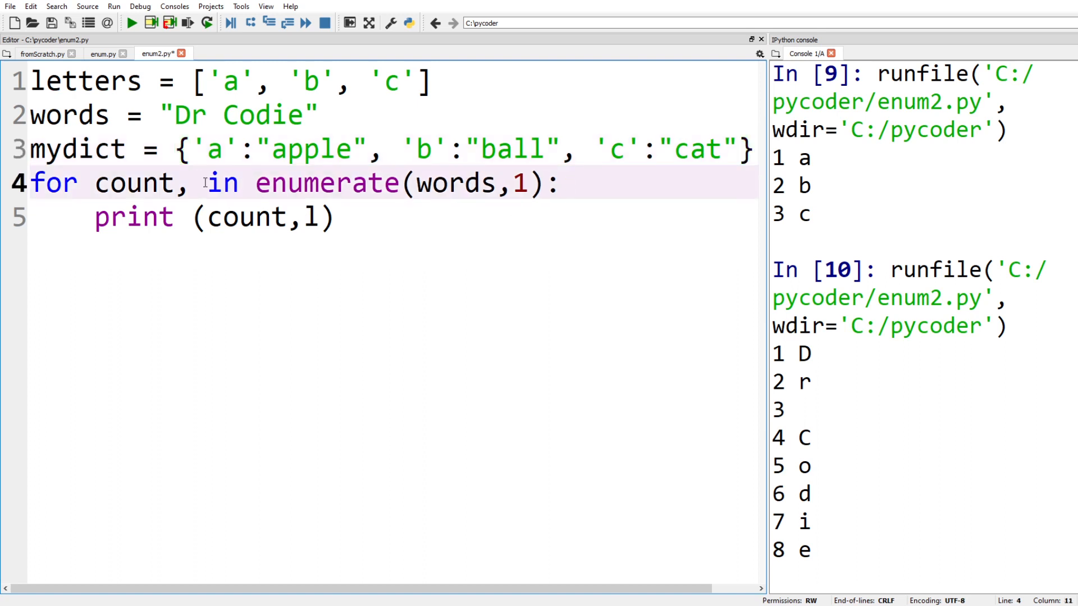
{"action": "type", "text": "(k,v"}
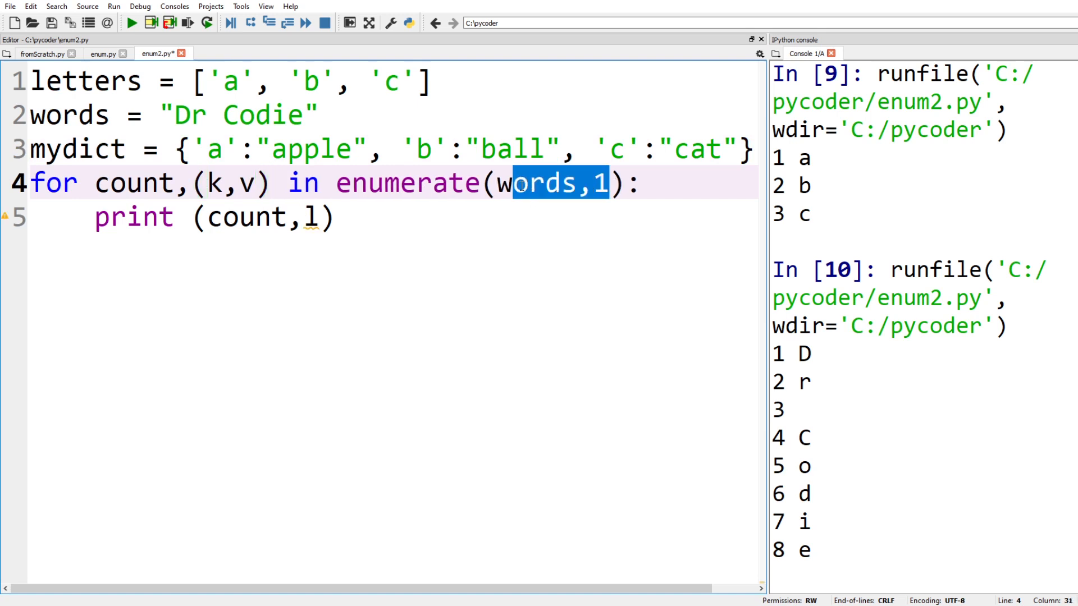
{"action": "type", "text": "m"}
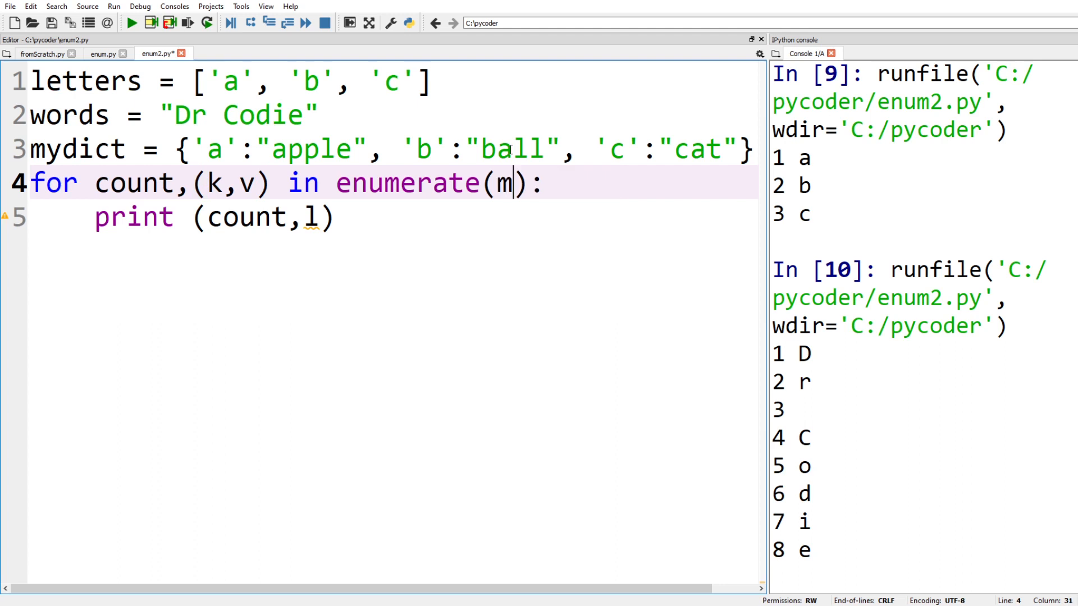
{"action": "type", "text": "ydict"}
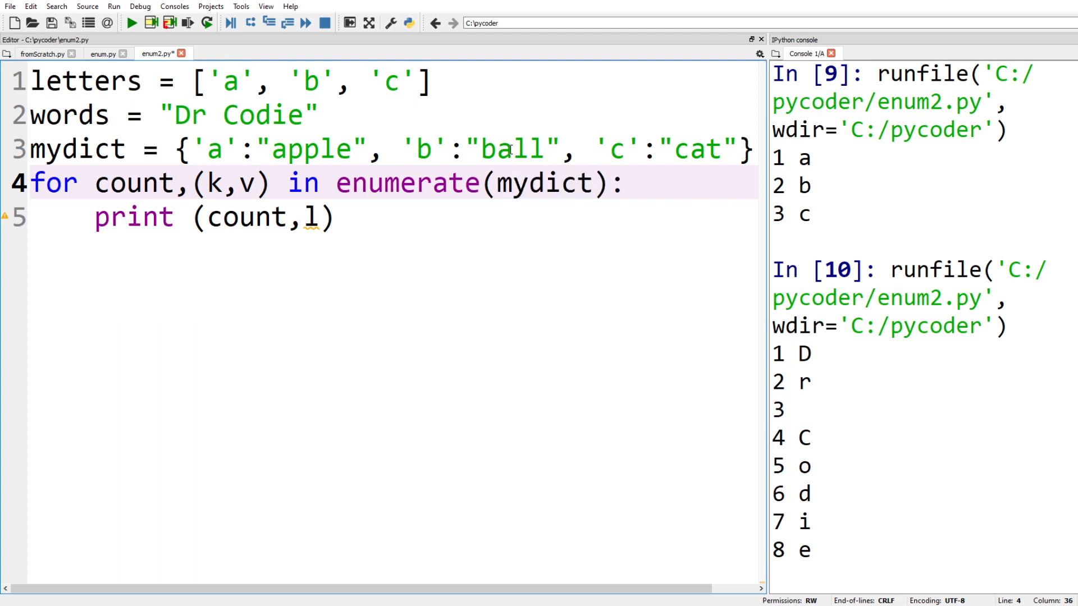
{"action": "type", "text": "it"}
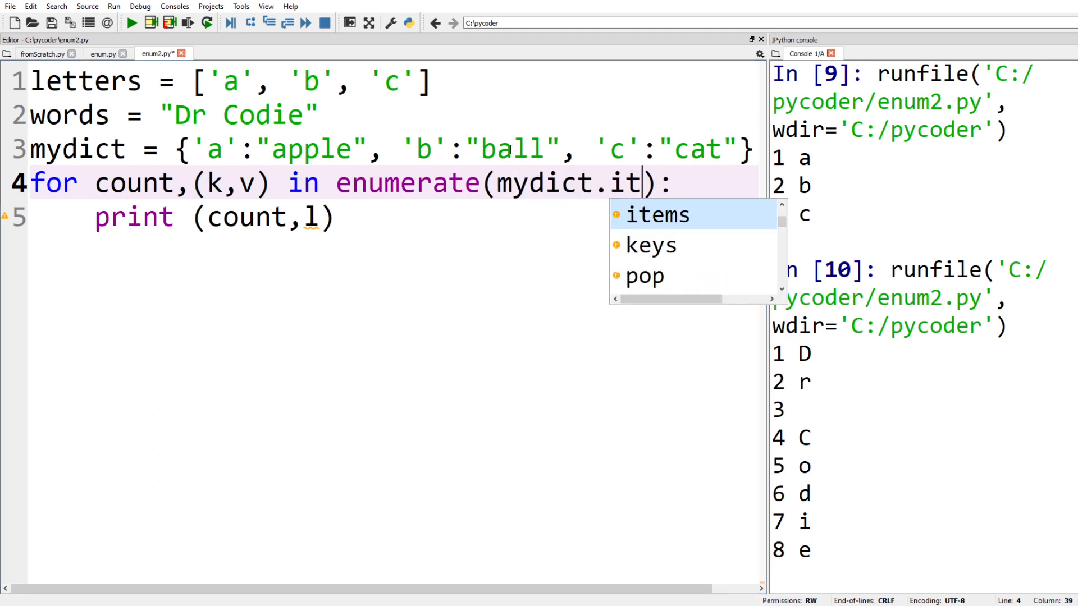
{"action": "type", "text": "ems"}
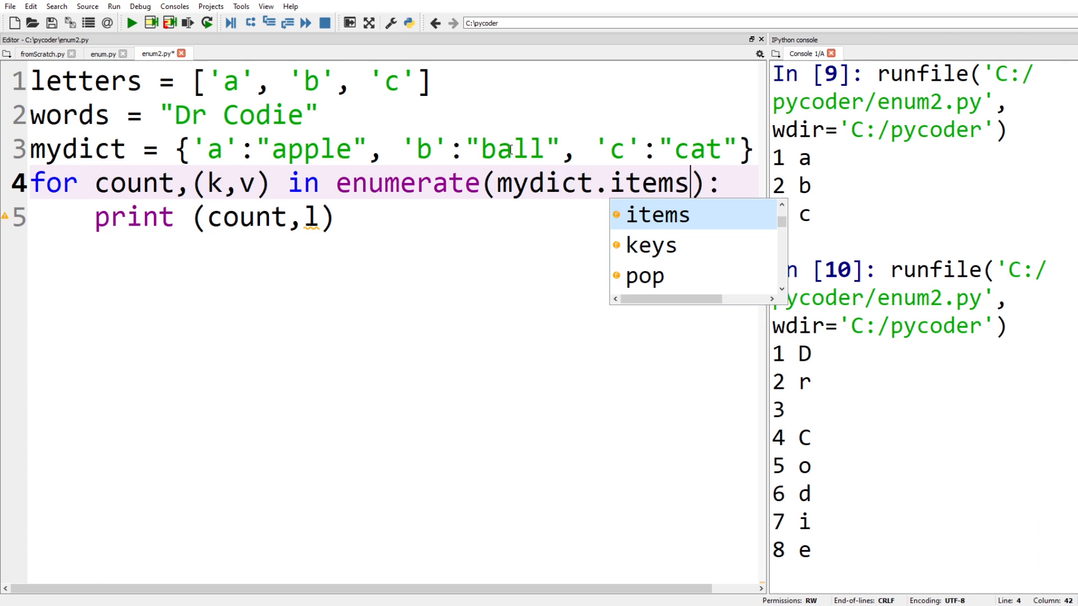
{"action": "left_click", "coordinate": [656, 215]}
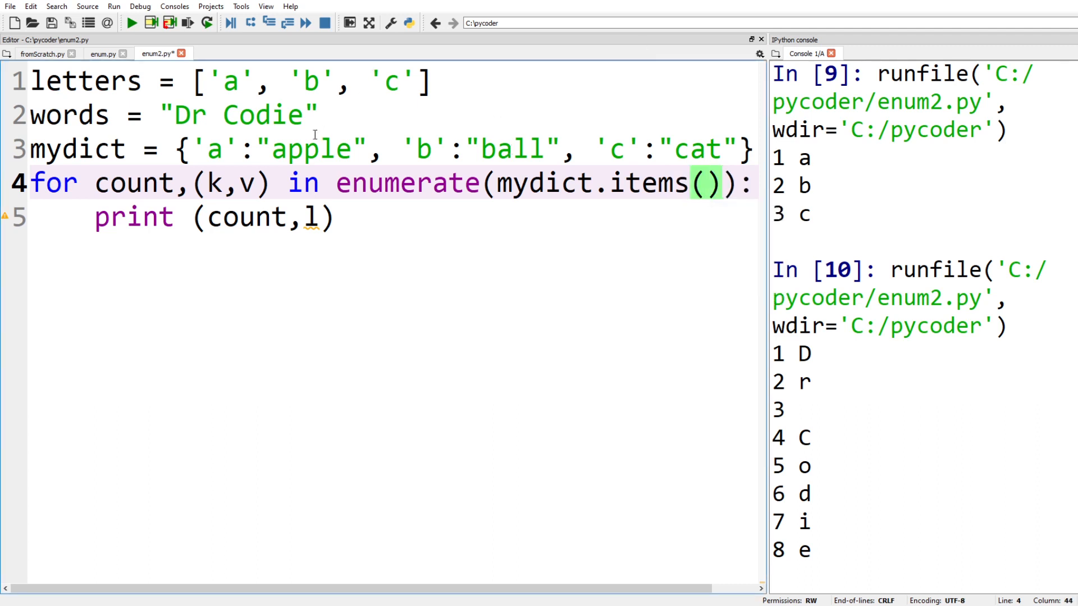
Print count, k and v and run it to get 0 a apple, 1 b ball, 2 c cat.
{"action": "left_click", "coordinate": [721, 183]}
{"action": "type", "text": "k"}
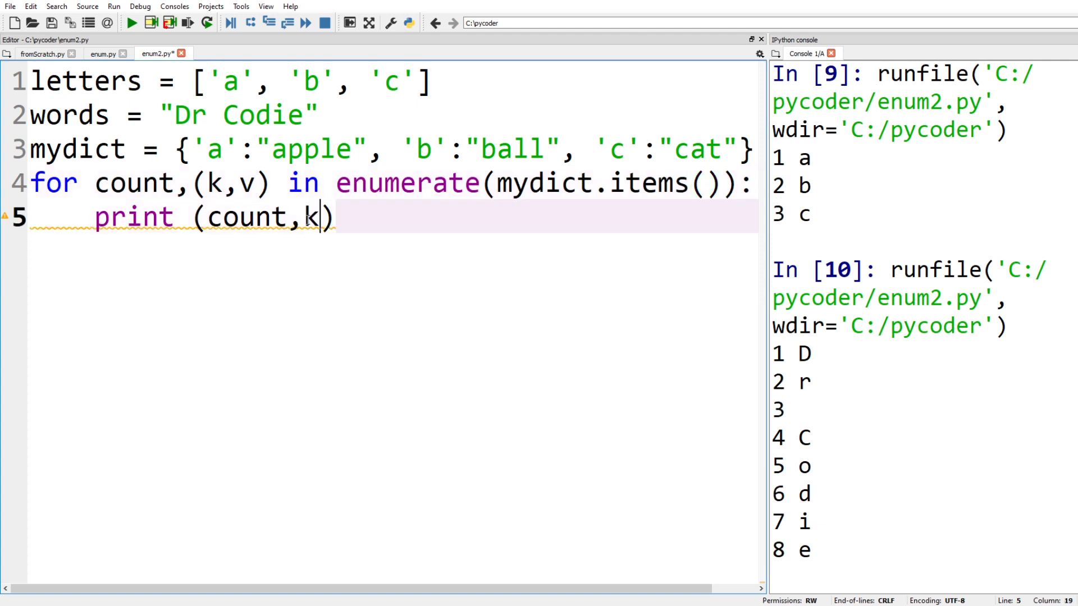
{"action": "type", "text": "v"}
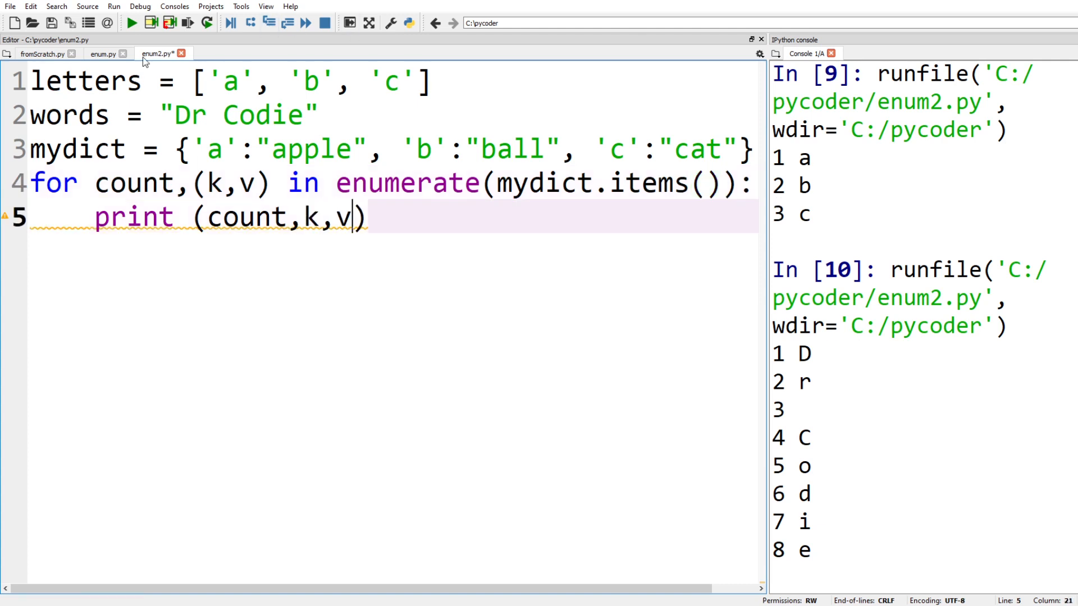
{"action": "left_click", "coordinate": [131, 23]}
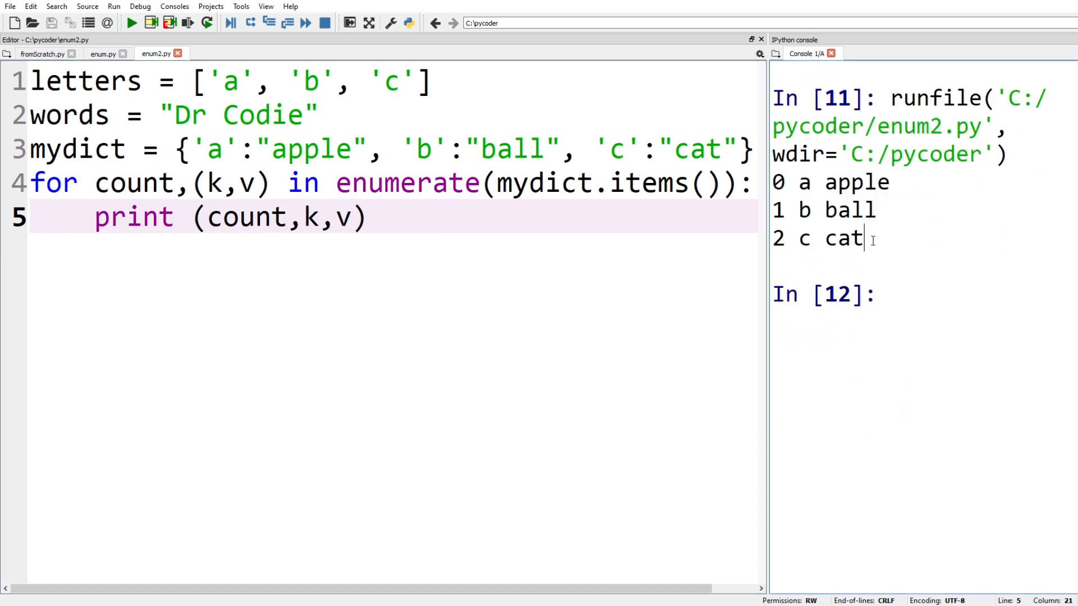
{"action": "left_click_drag", "start_coordinate": [776, 181], "coordinate": [862, 238]}
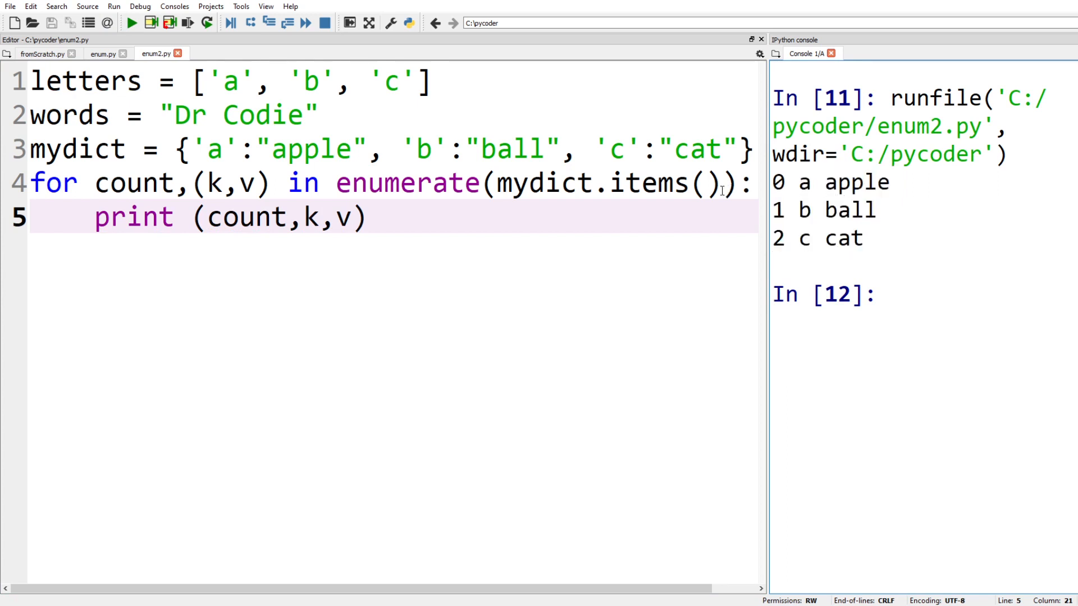
Start the dictionary enumeration at 1, run it, then select the dictionary code to replace.
{"action": "type", "text": ",1"}
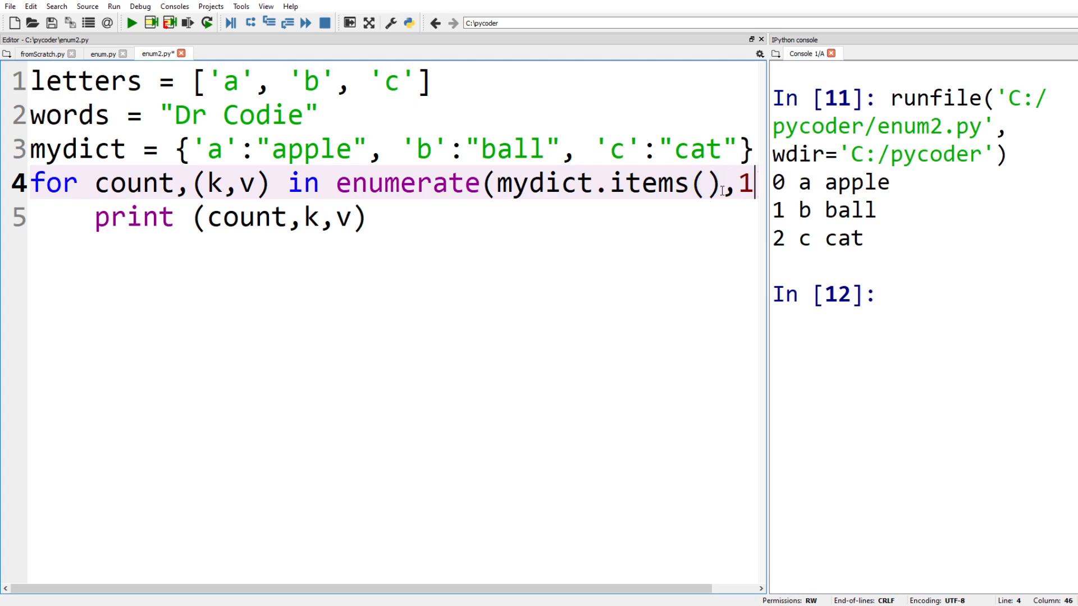
{"action": "mouse_move", "coordinate": [768, 317]}
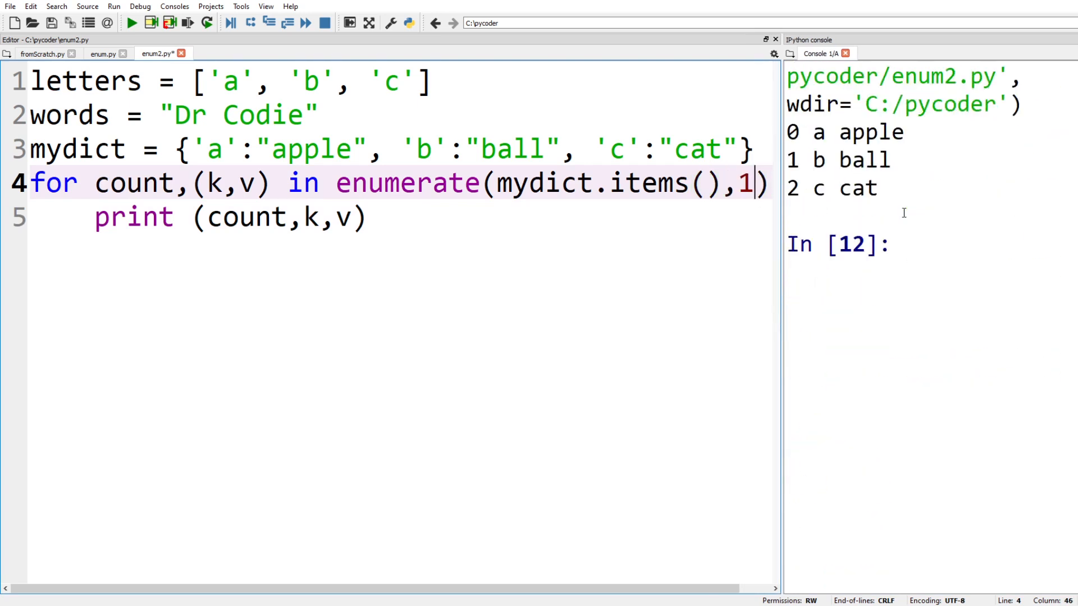
{"action": "left_click", "coordinate": [131, 23]}
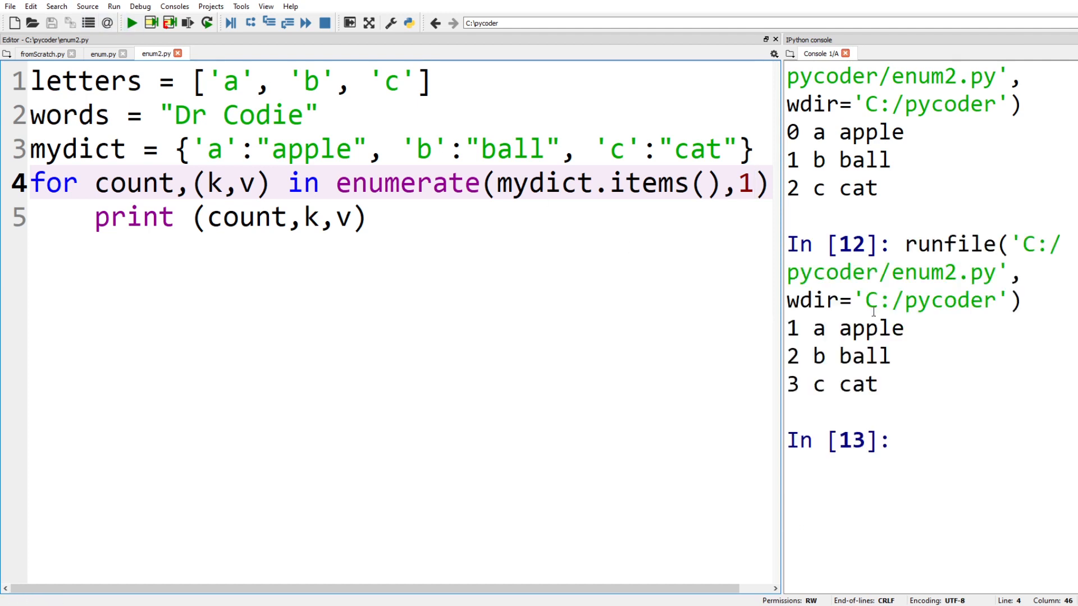
{"action": "scroll", "scroll_direction": "down", "scroll_amount": 3}
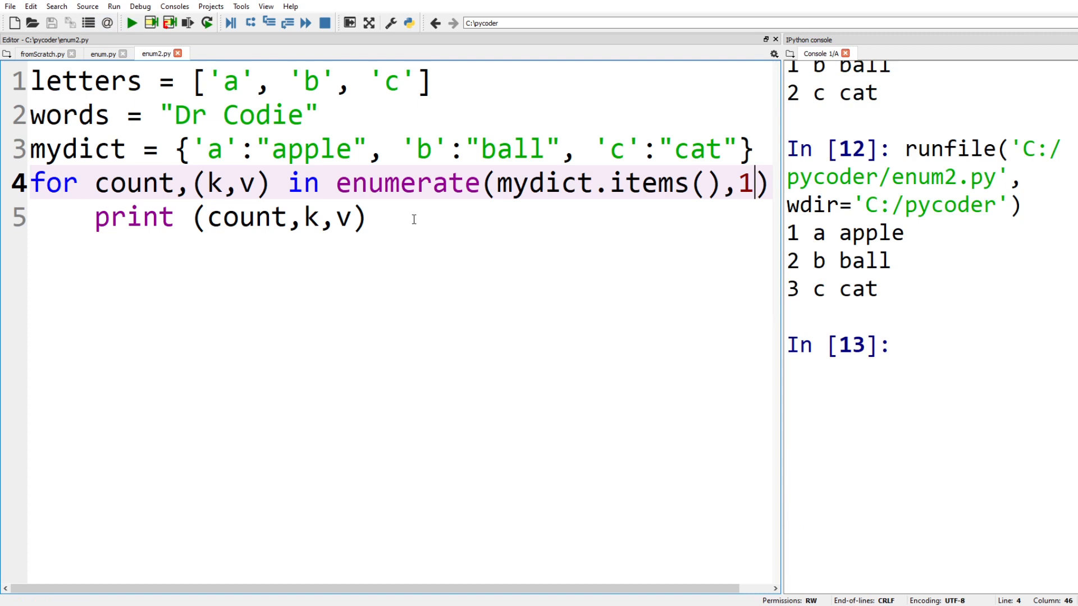
{"action": "mouse_move", "coordinate": [211, 182]}
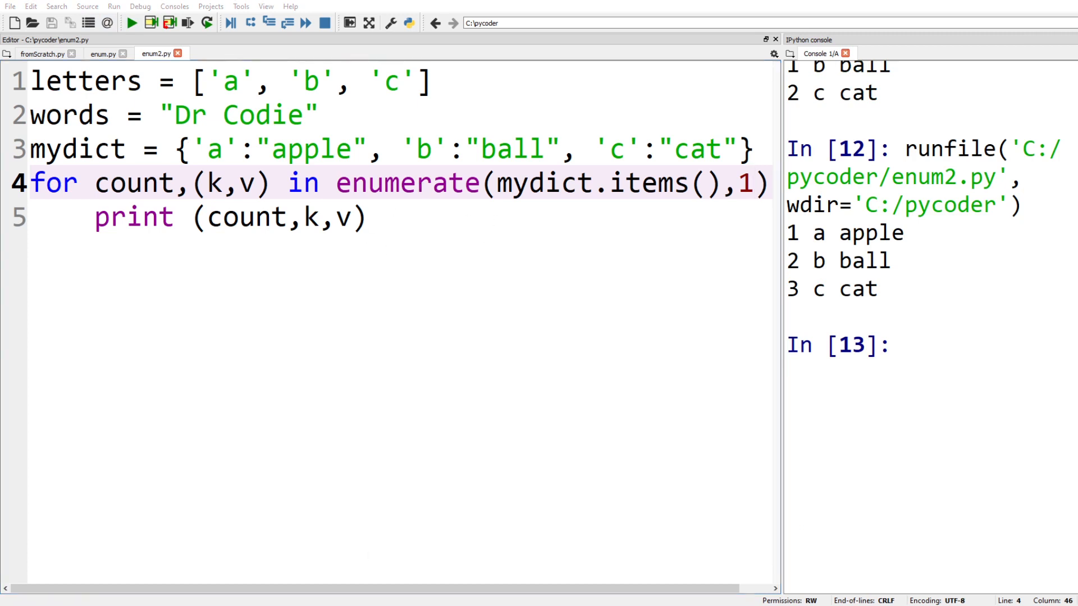
{"action": "left_click_drag", "start_coordinate": [60, 149], "coordinate": [368, 216]}
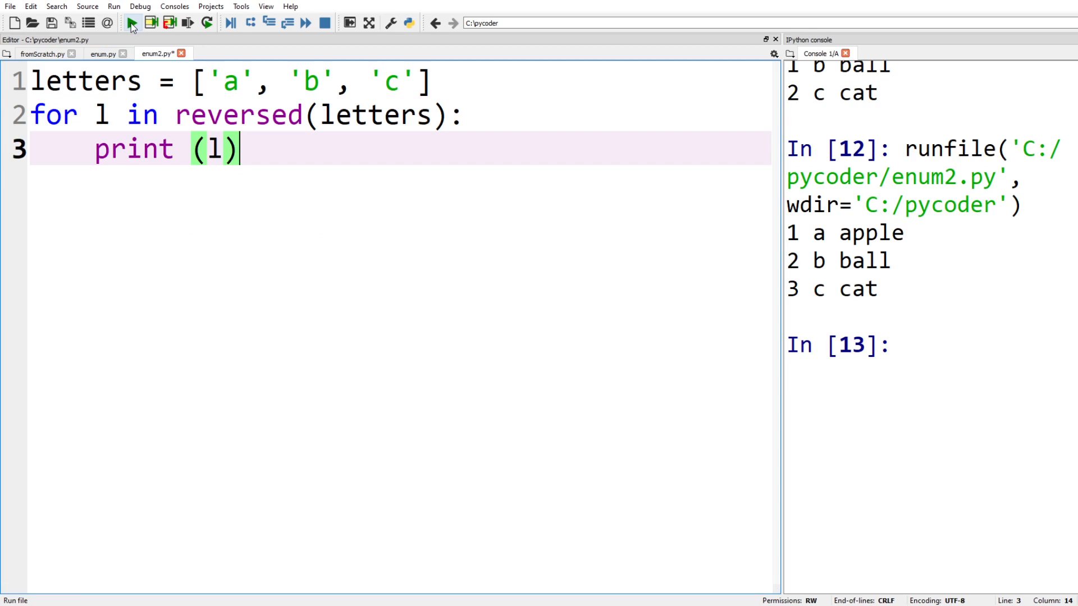
Run the reversed(letters) loop, then the reversed(list(enumerate(letters))) loop.
{"action": "left_click", "coordinate": [131, 23]}
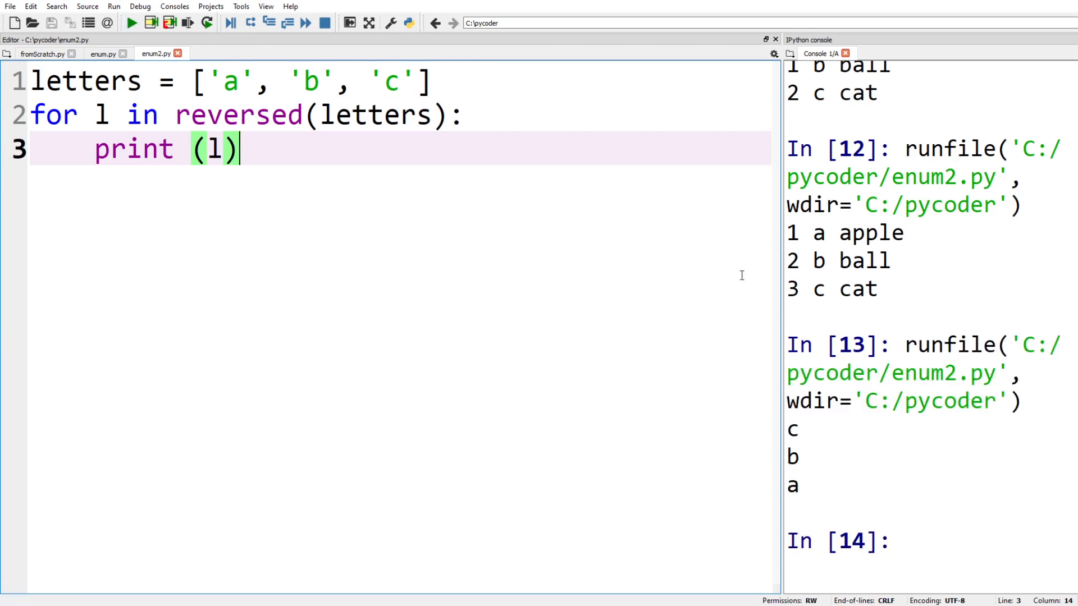
{"action": "mouse_move", "coordinate": [325, 274]}
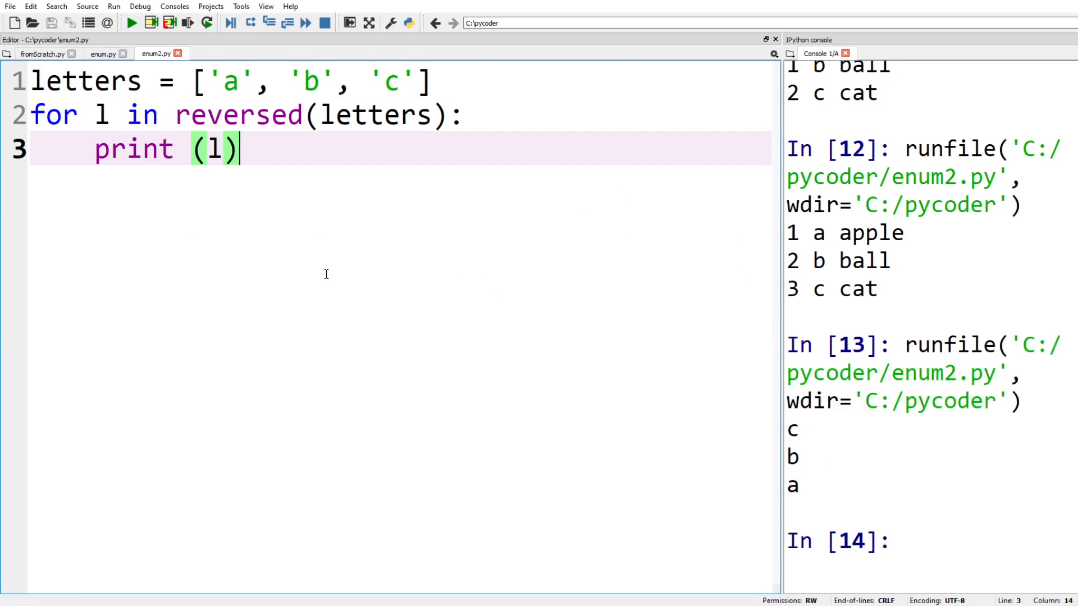
{"action": "mouse_move", "coordinate": [79, 68]}
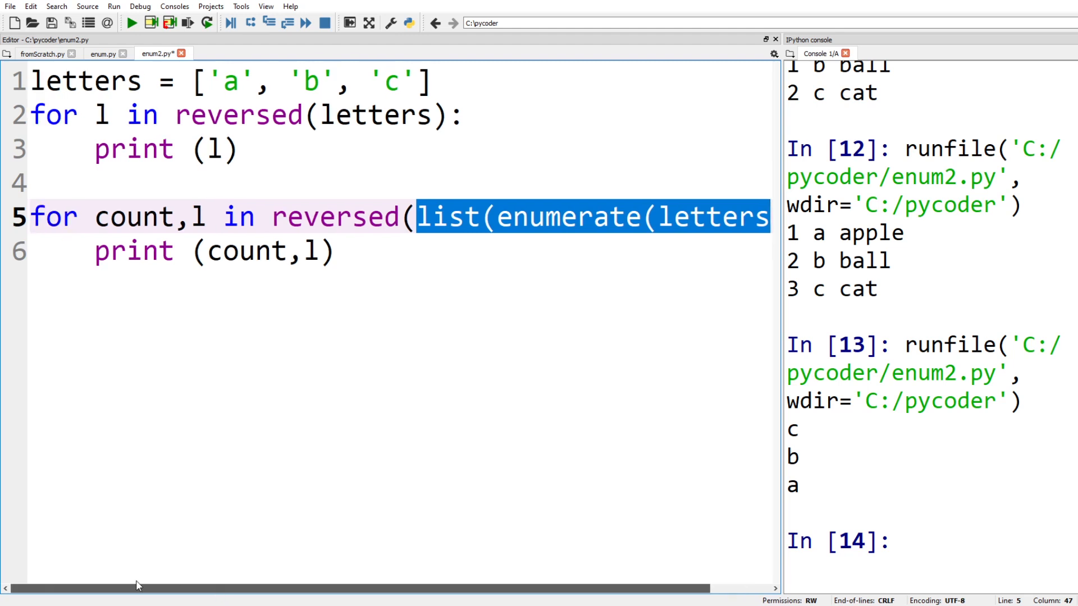
{"action": "left_click", "coordinate": [131, 22]}
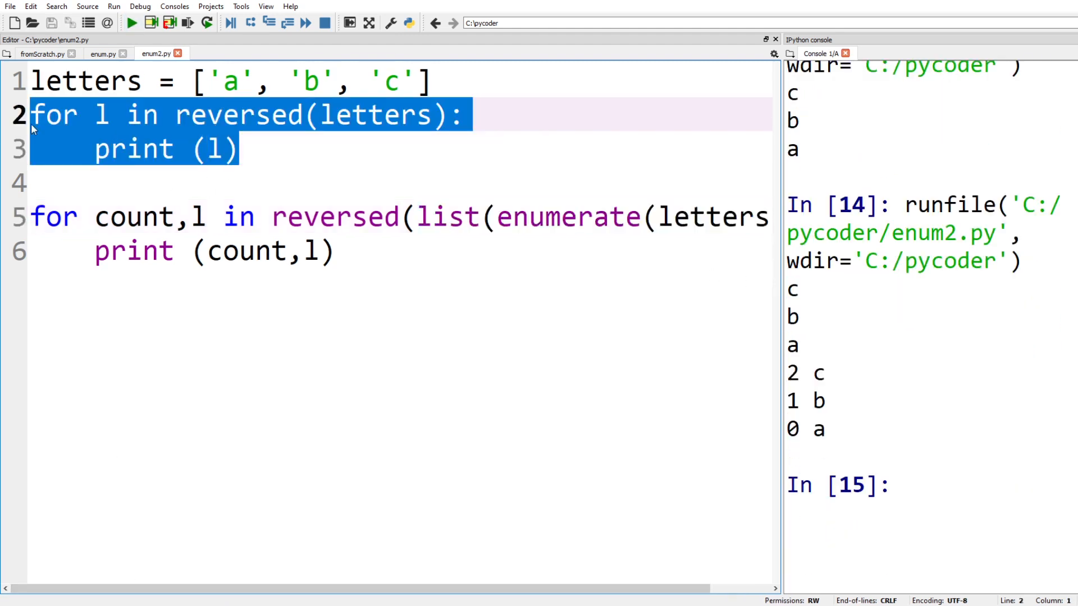
Comment out the plain reversed loop with Ctrl+1 and rerun for only 2 c, 1 b, 0 a.
{"action": "key", "text": "ctrl+1"}
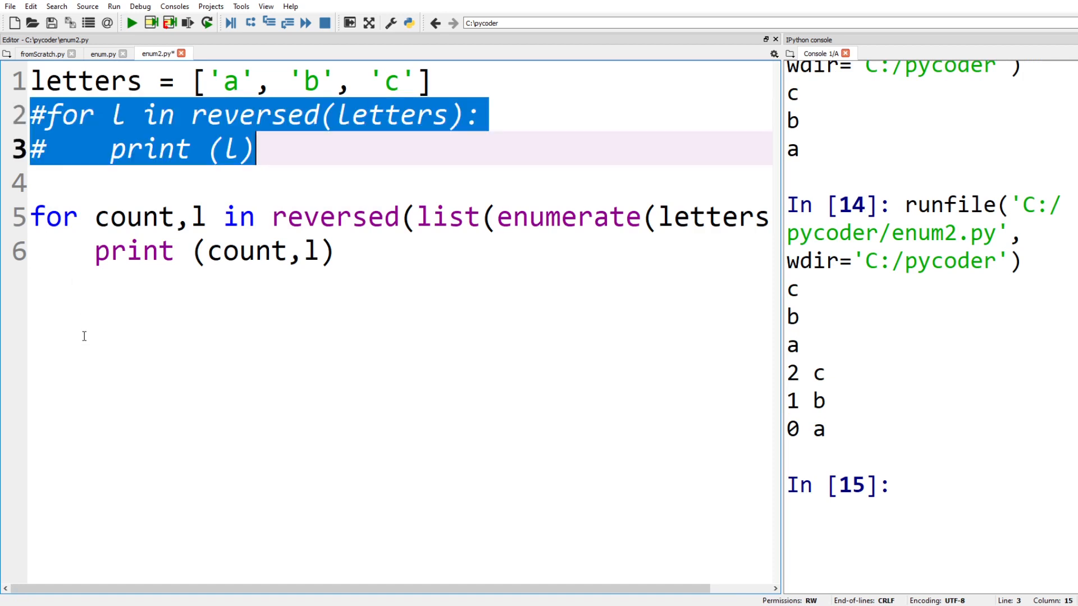
{"action": "left_click", "coordinate": [131, 23]}
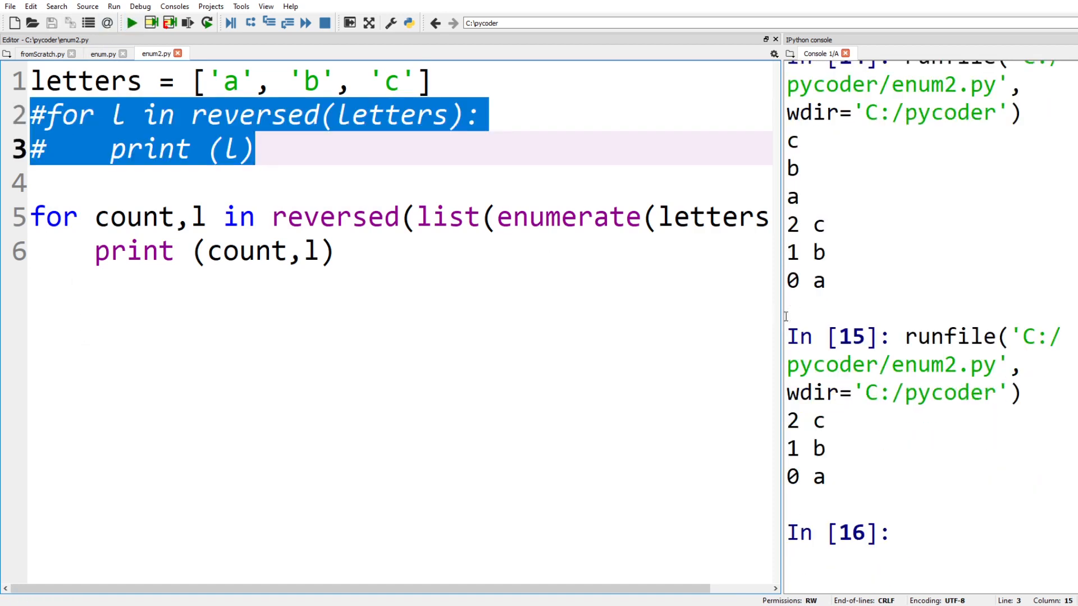
{"action": "scroll", "scroll_direction": "down", "scroll_amount": 3}
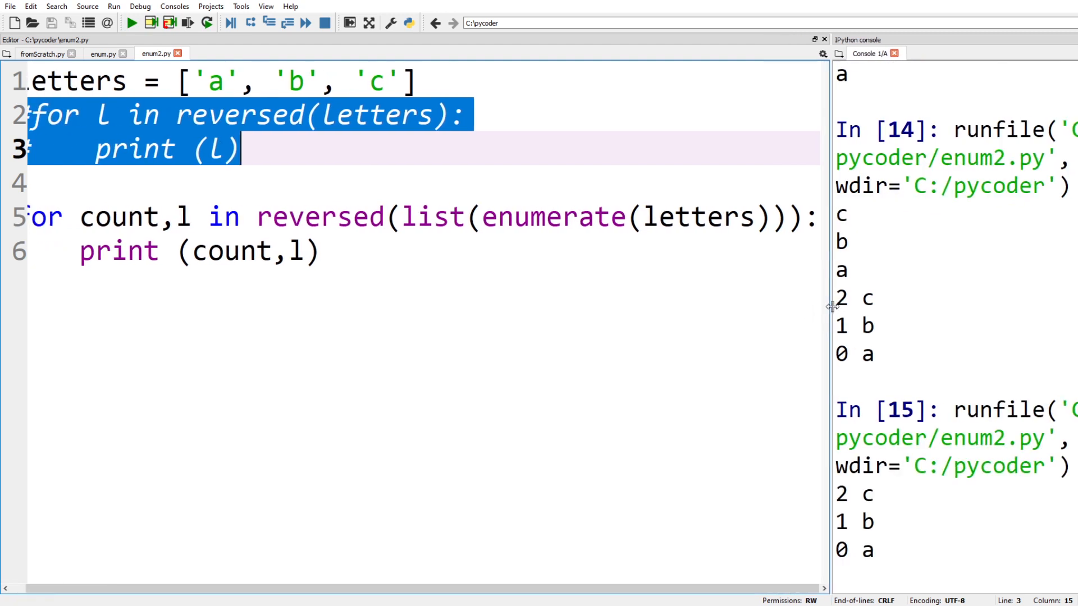
{"action": "left_click", "coordinate": [130, 23]}
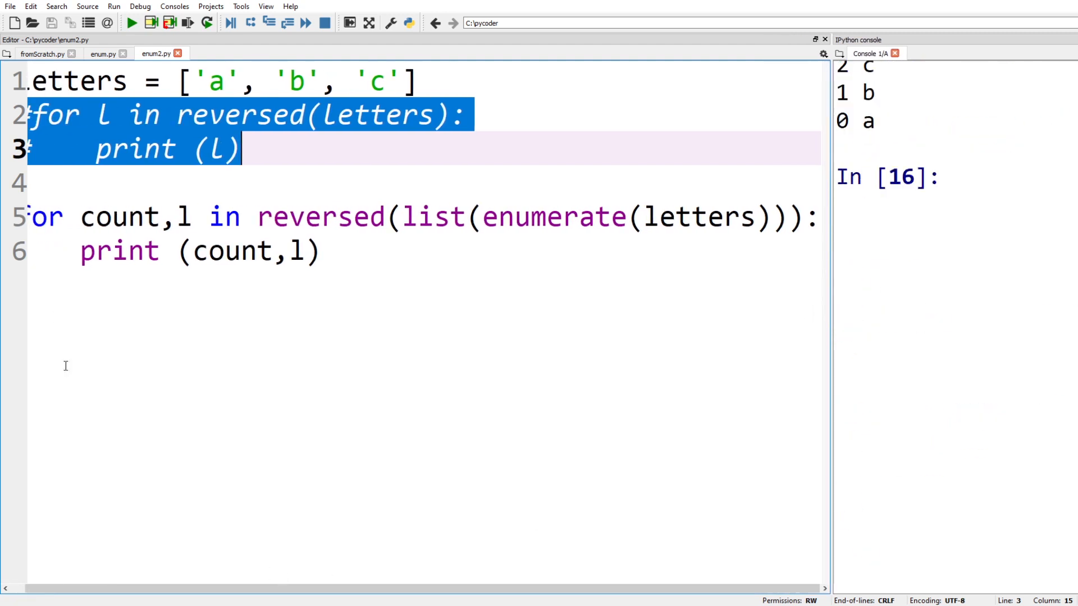
{"action": "key", "text": "ctrl+1"}
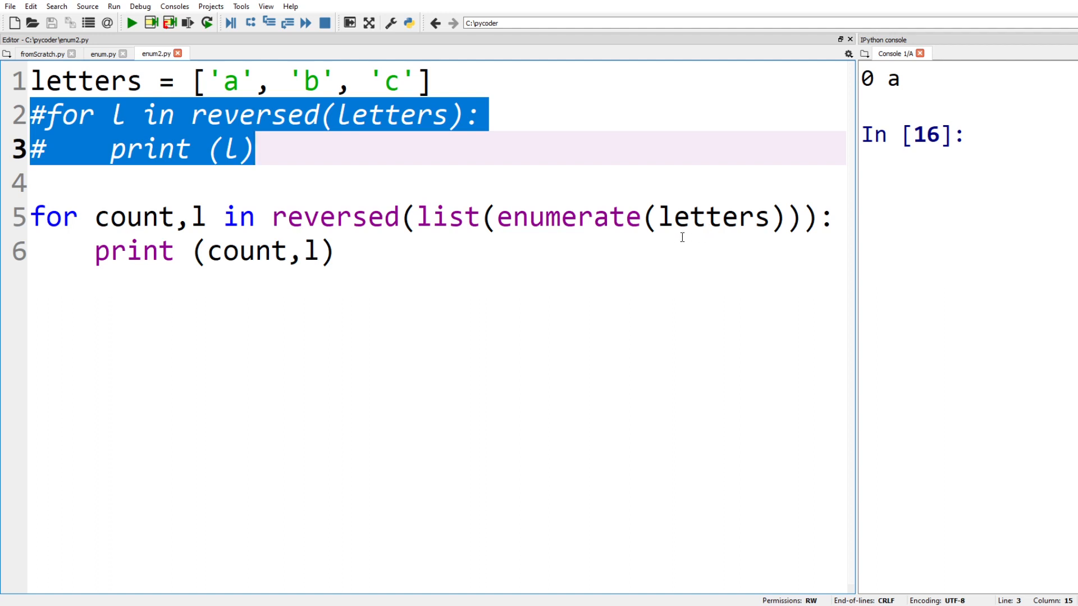
{"action": "mouse_move", "coordinate": [362, 283]}
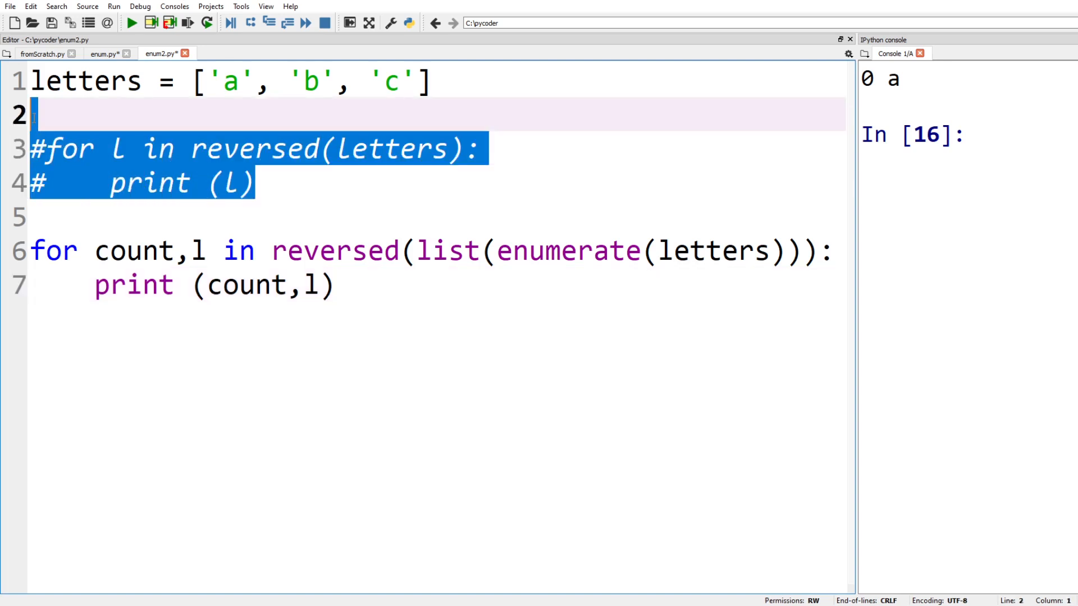
Define upper = ['A','B','C'] and begin the enumerate(zip(letters, uppers)) loop.
{"action": "type", "text": "uppe"}
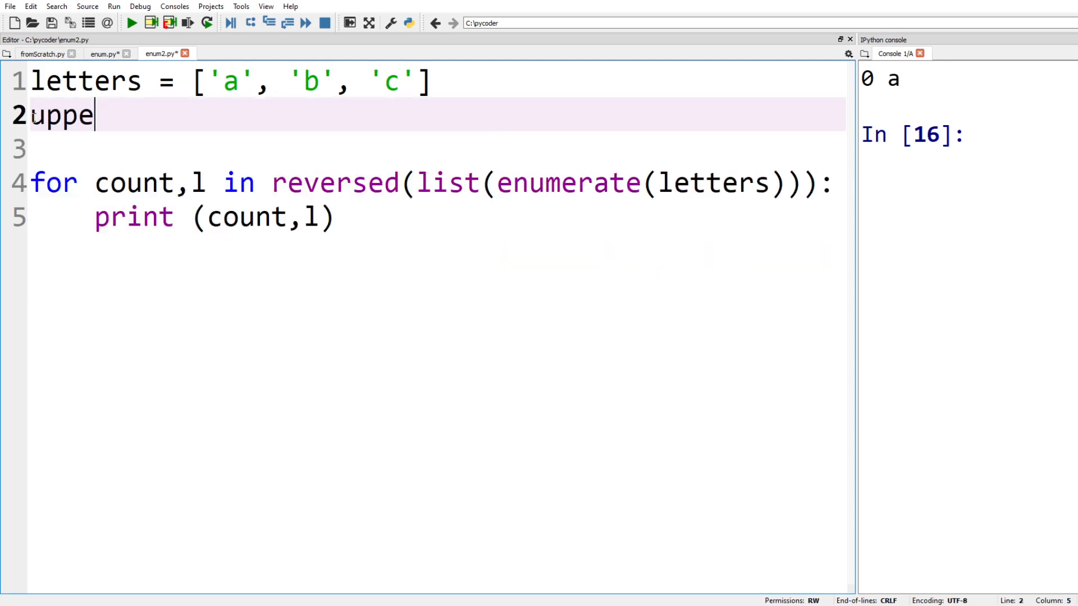
{"action": "type", "text": "r ="}
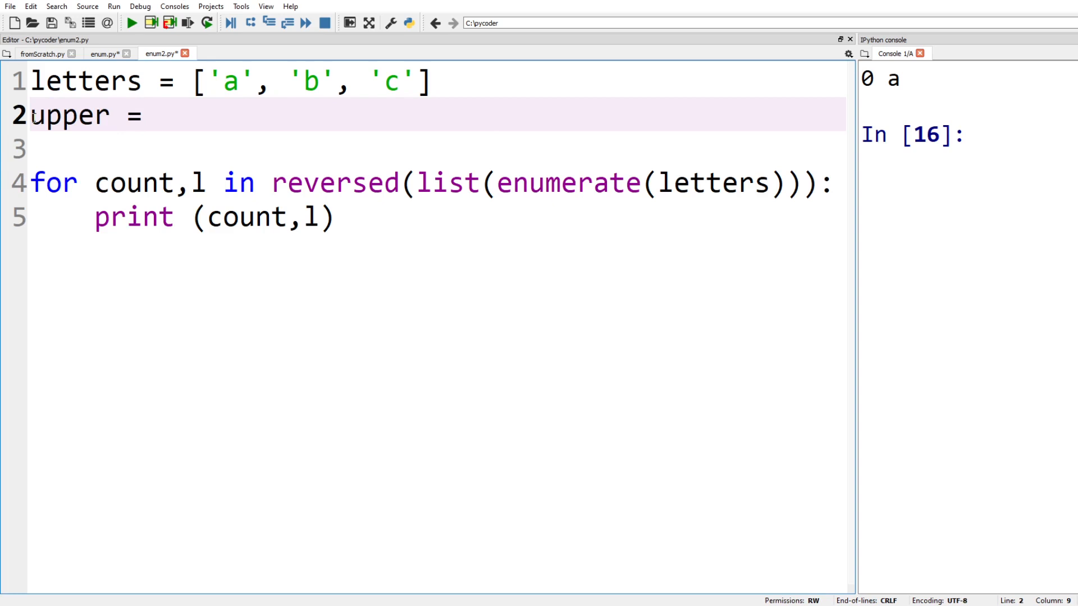
{"action": "type", "text": "["}
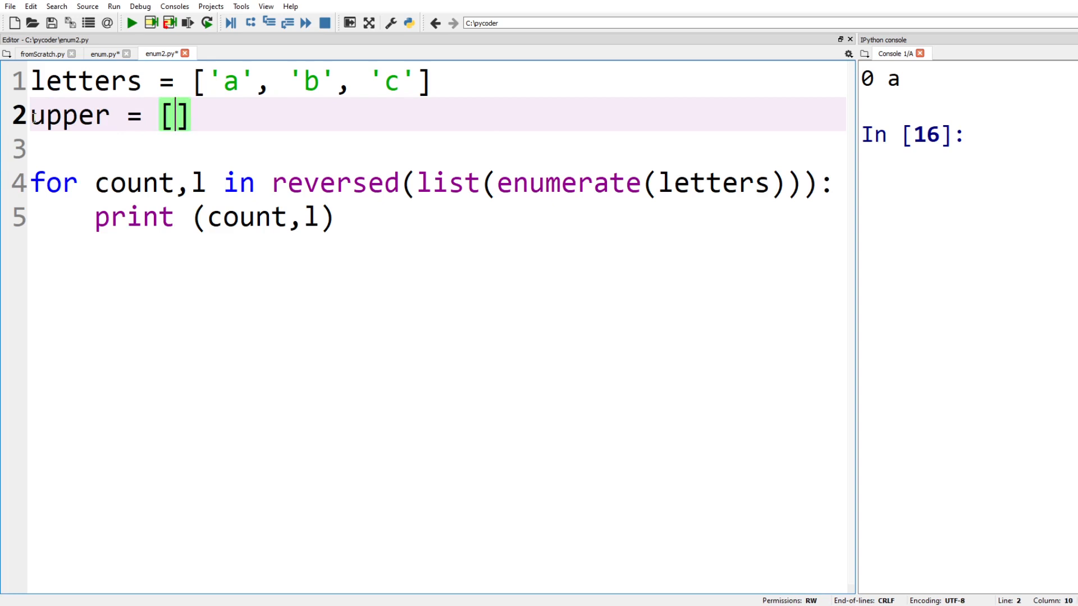
{"action": "type", "text": "'A'"}
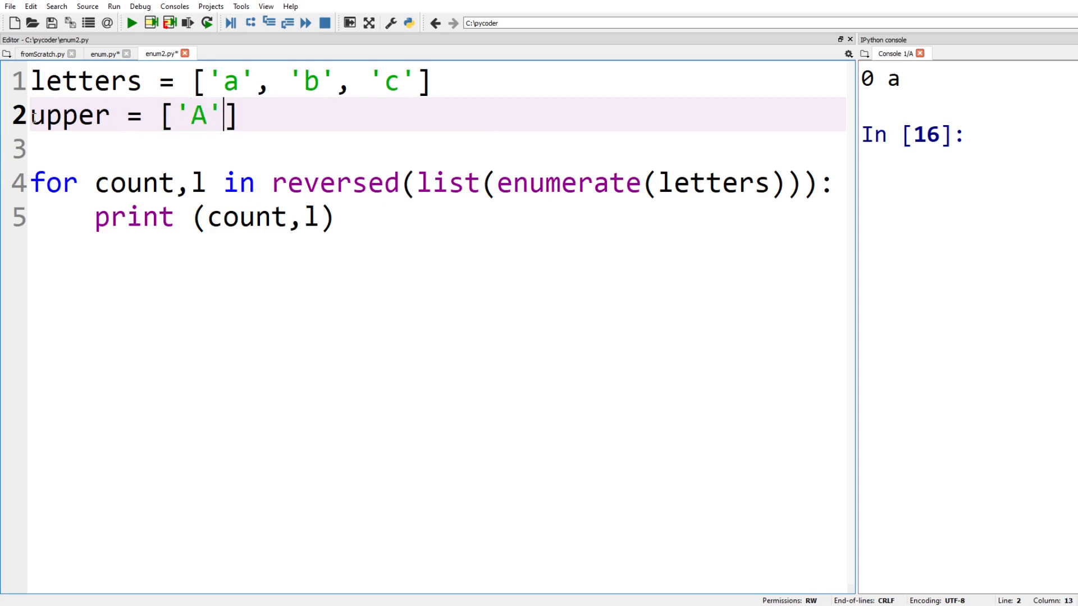
{"action": "type", "text": ",'"}
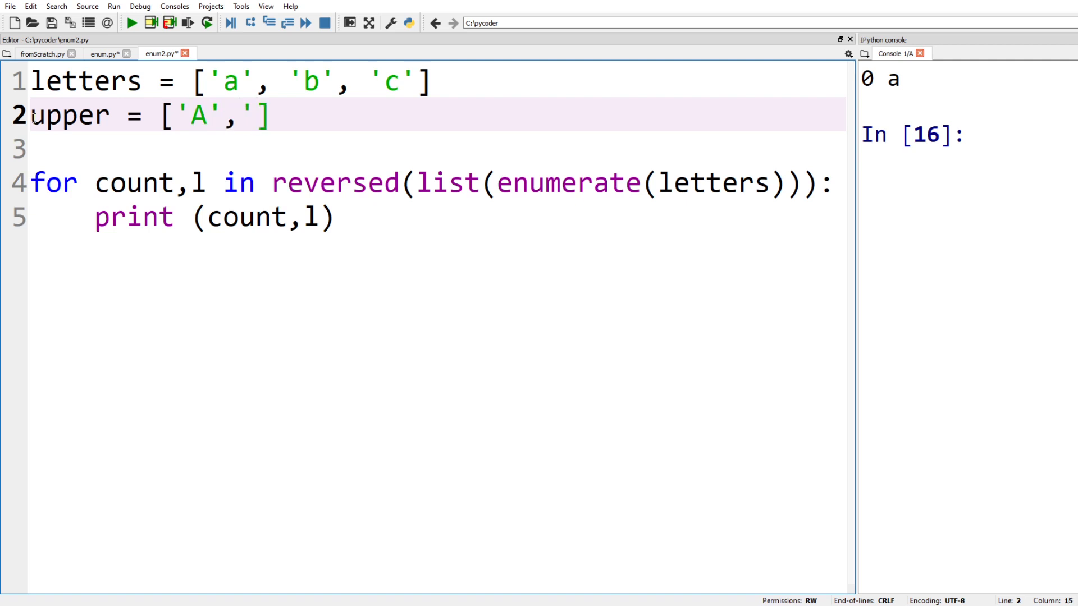
{"action": "type", "text": "B',"}
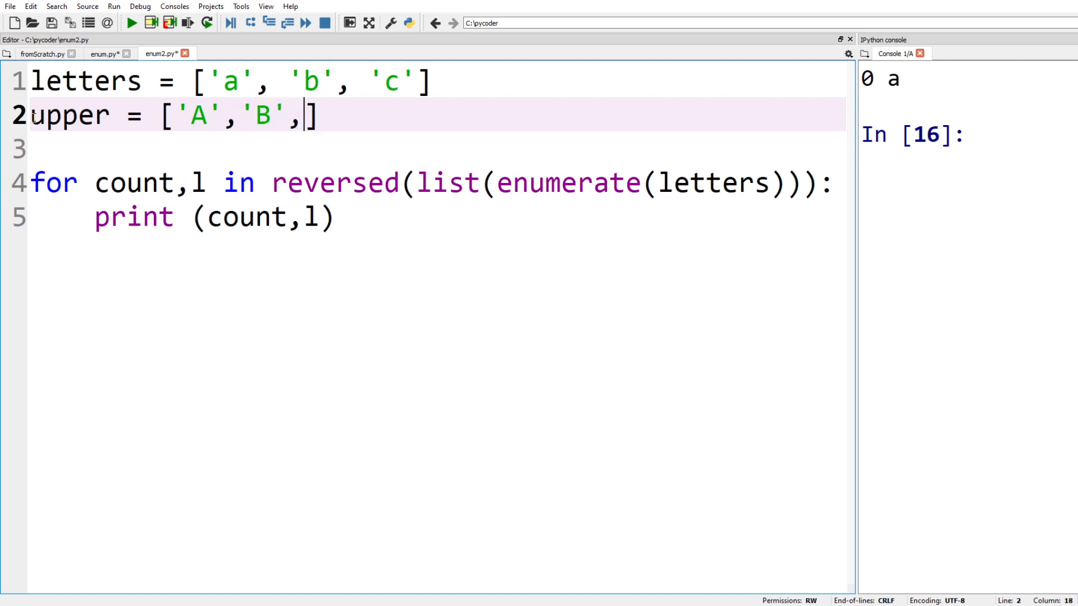
{"action": "type", "text": "'"}
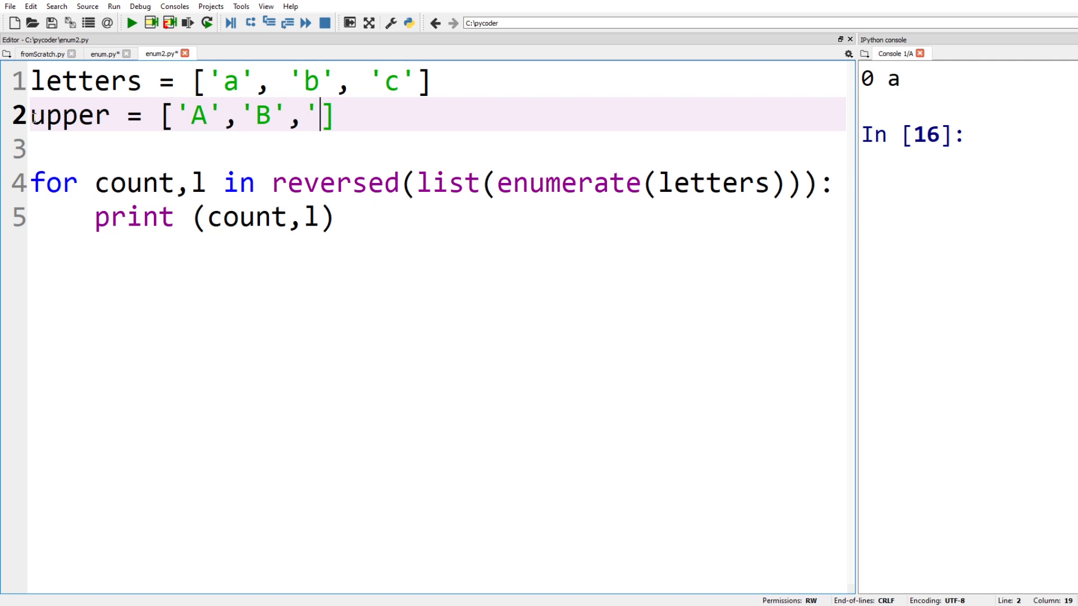
{"action": "type", "text": "C'"}
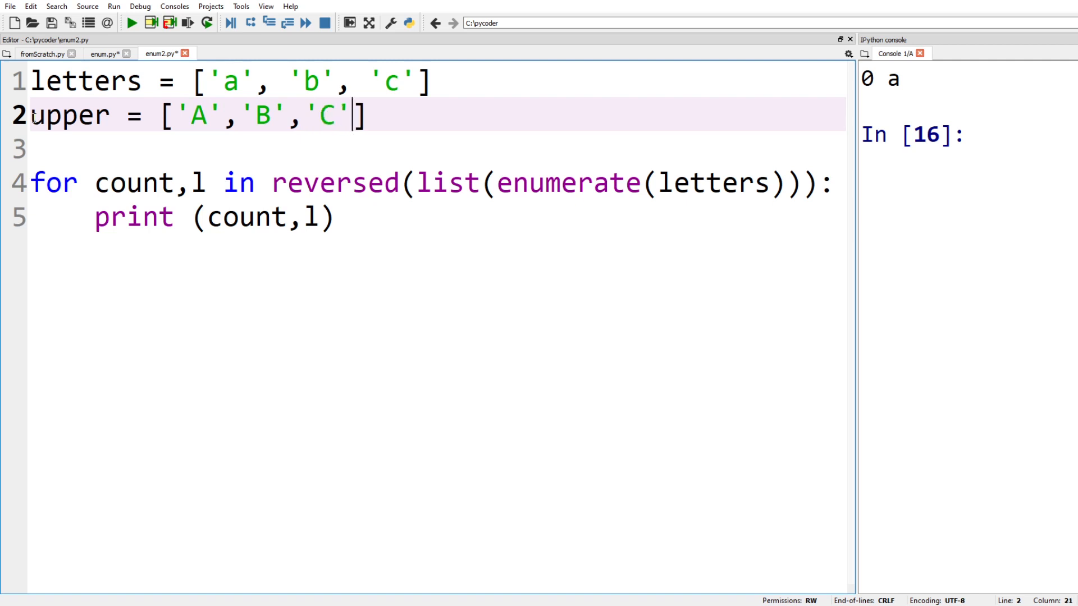
{"action": "left_click", "coordinate": [337, 216]}
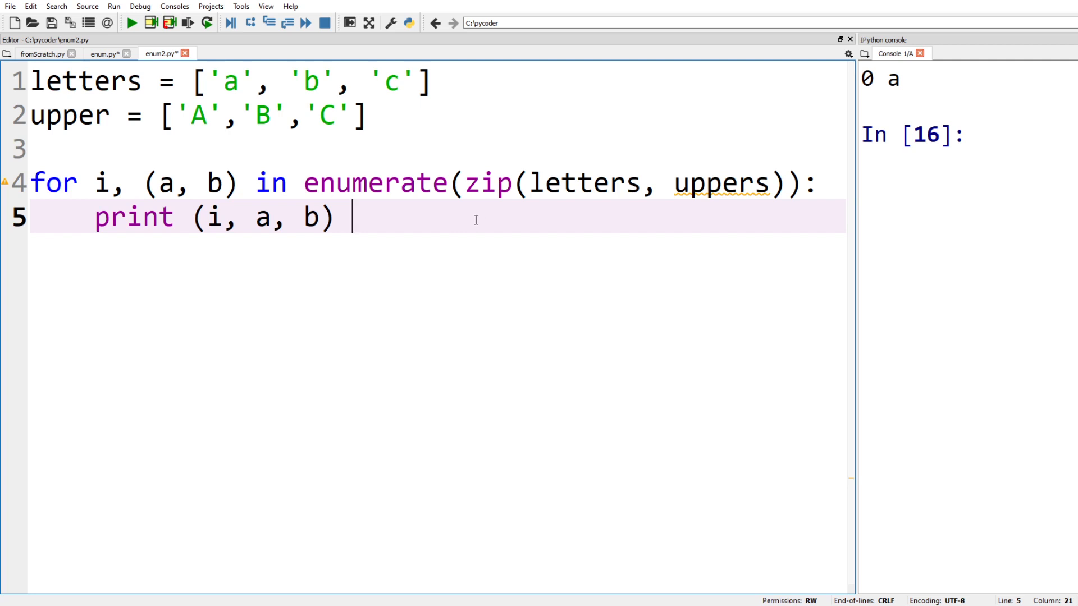
{"action": "mouse_move", "coordinate": [281, 214]}
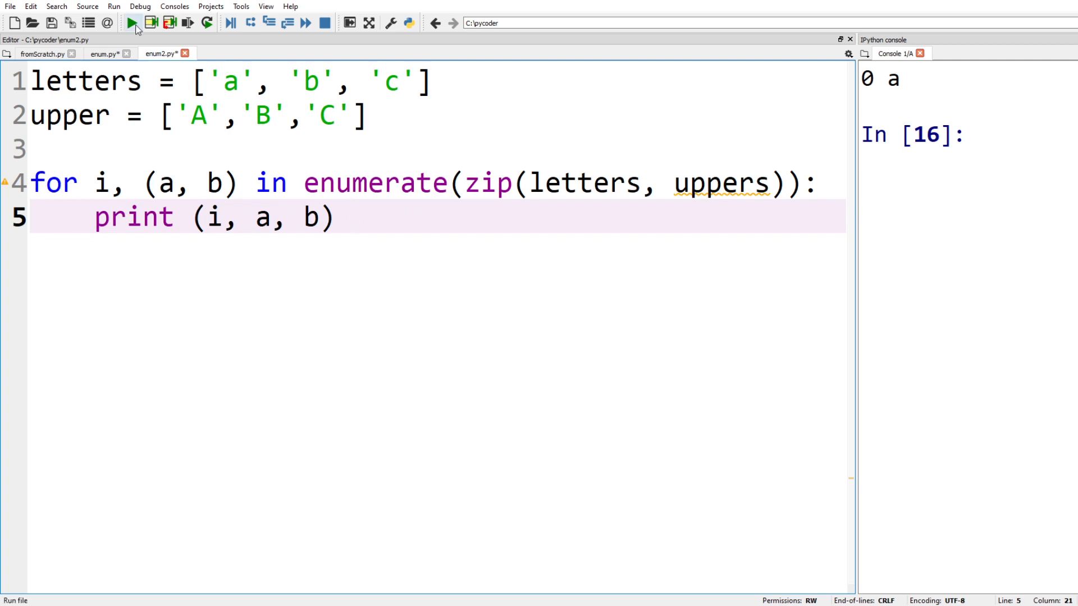
Run, hit the NameError, and fix uppers to upper so it prints 0 a A, 1 b B, 2 c C.
{"action": "left_click", "coordinate": [131, 23]}
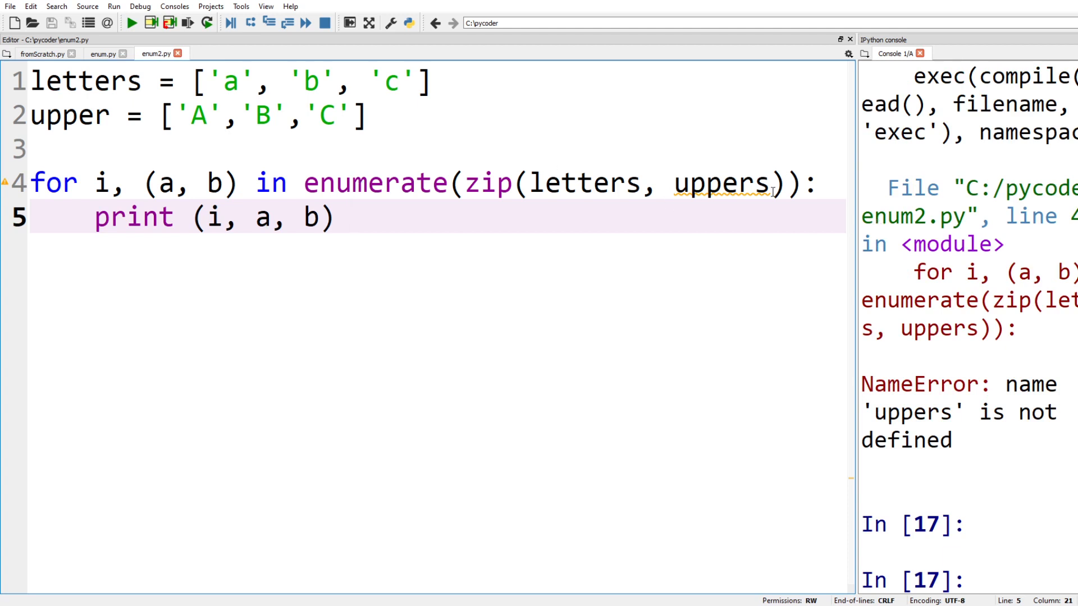
{"action": "key", "text": "Backspace"}
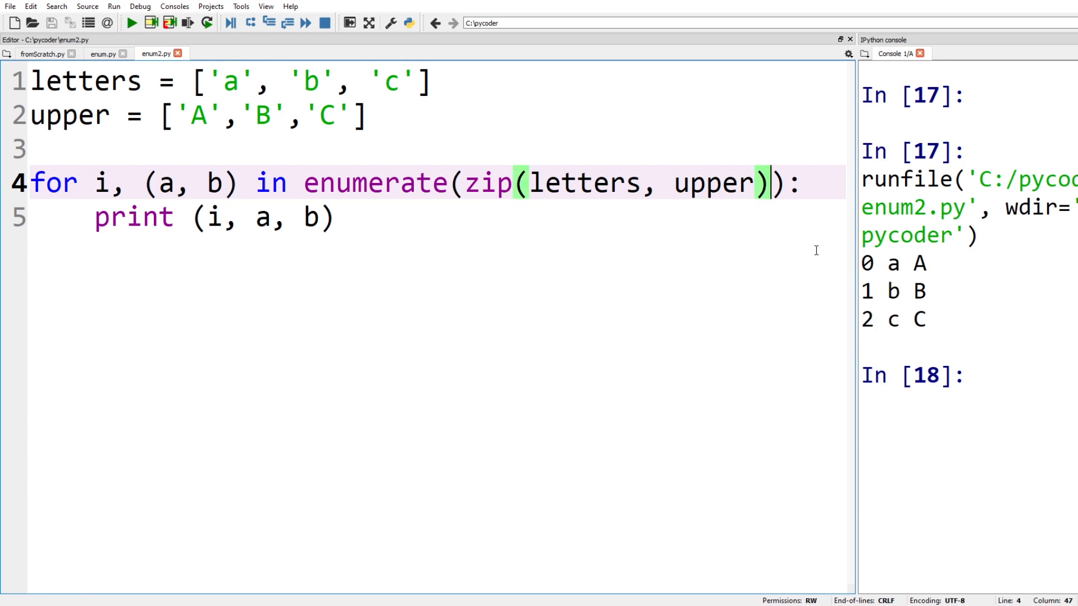
Start the zipped enumerate at 1 and run enum2.py, printing 1 a A through 3 c C.
{"action": "type", "text": ",1"}
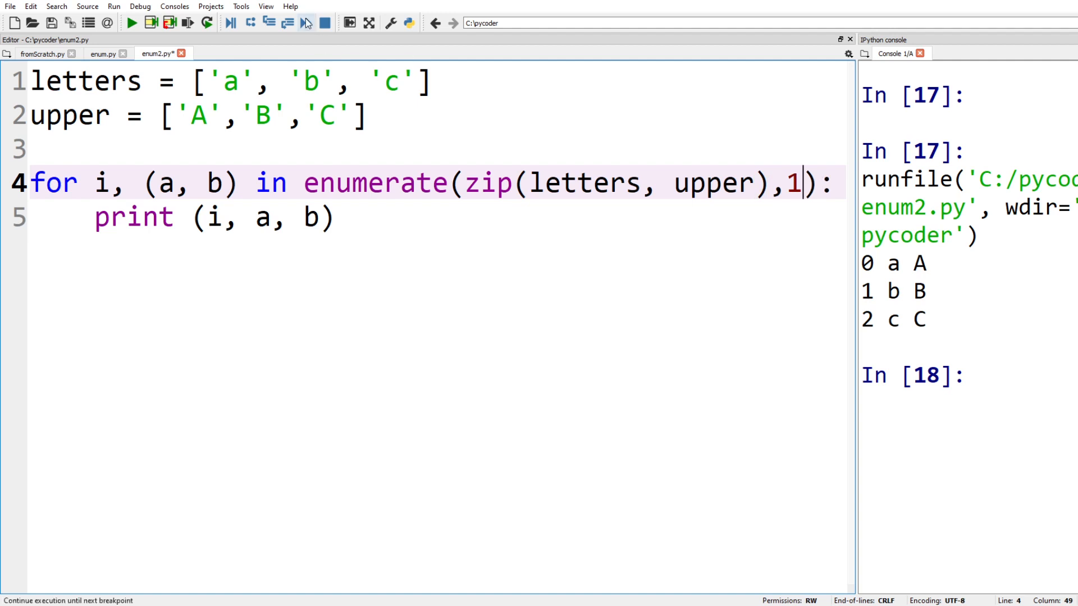
{"action": "left_click", "coordinate": [132, 22]}
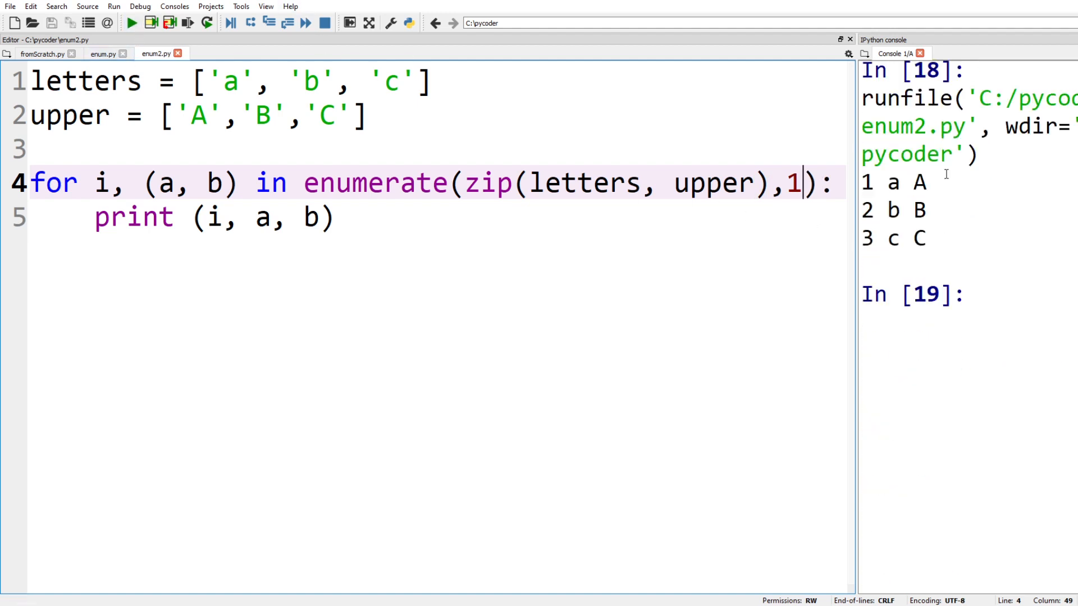
{"action": "scroll", "scroll_direction": "down", "scroll_amount": 3}
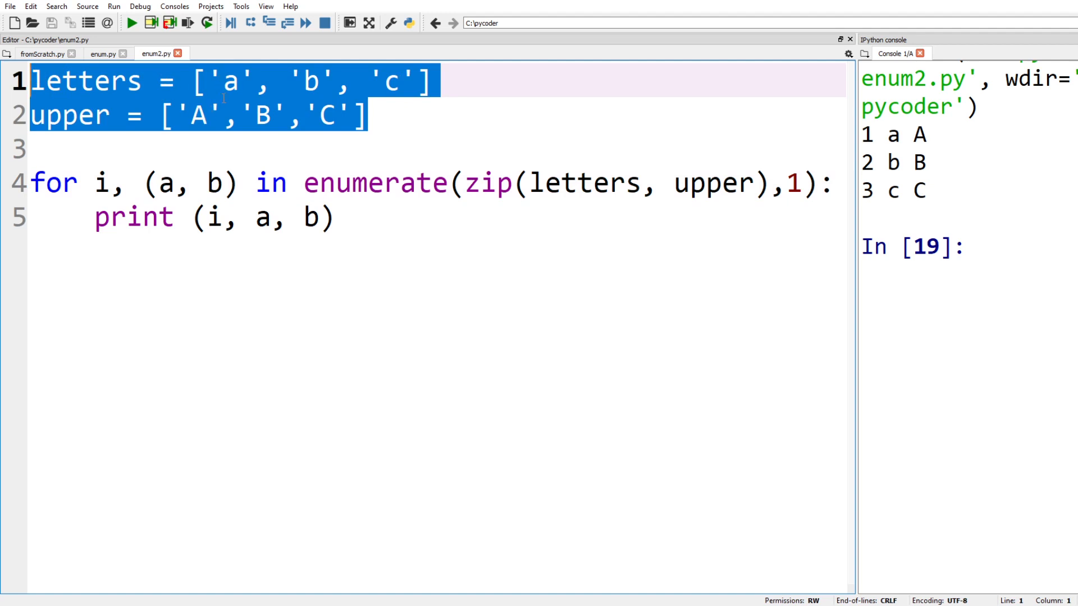
Open solution.py with the alist Exercise 1 loop and run it, printing 0 a through 5 f.
{"action": "left_click", "coordinate": [231, 81]}
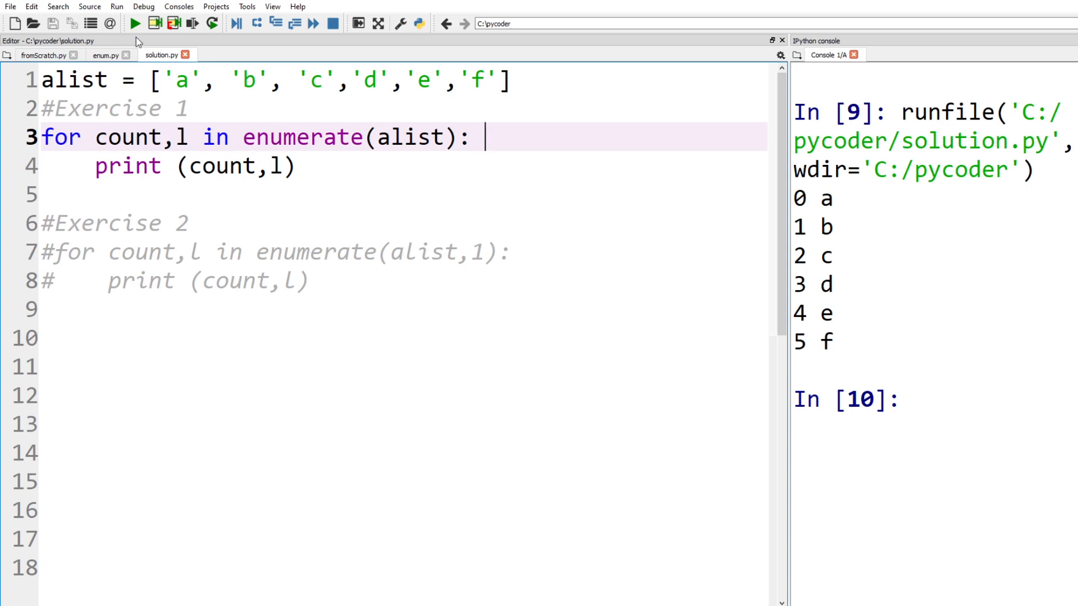
Run Exercise 2's enumerate(alist,1) printing 1 a through 6 f, then comment out Exercise 1.
{"action": "left_click", "coordinate": [136, 22]}
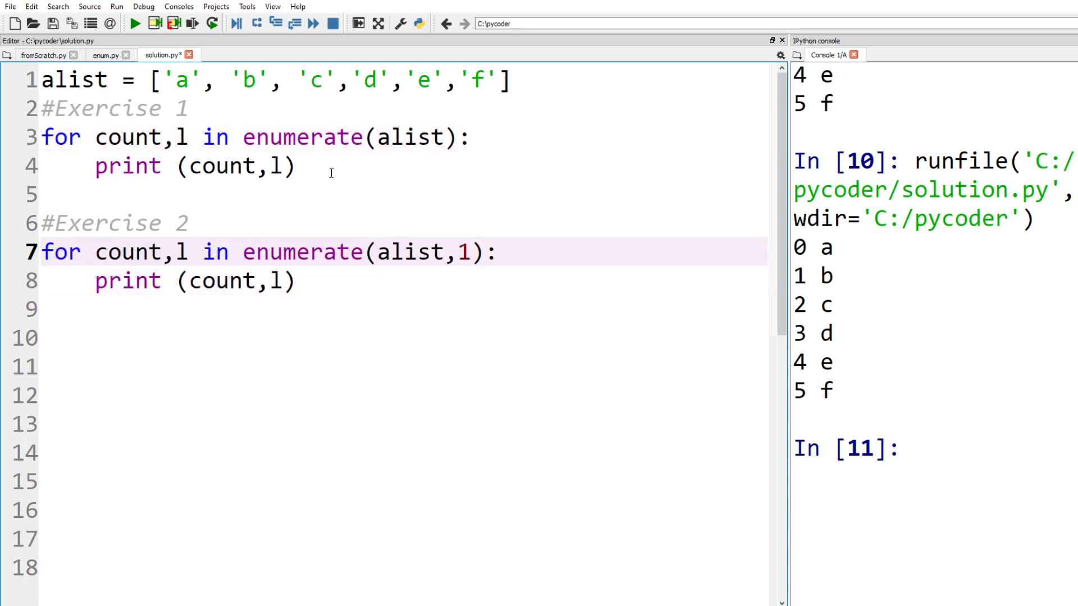
{"action": "key", "text": "ctrl+1"}
{"action": "type", "text": "for count,l in reversed(list(enumerate(alist))):"}
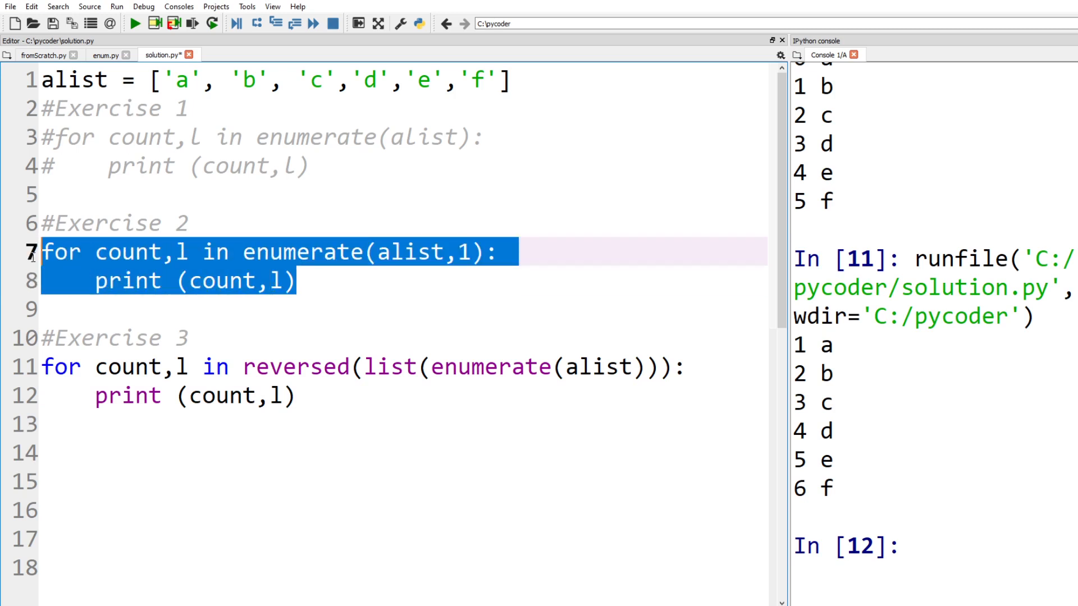
Comment out Exercise 2 and run Exercise 3's reversed enumerate, printing 5 f down to 0 a.
{"action": "key", "text": "ctrl+1"}
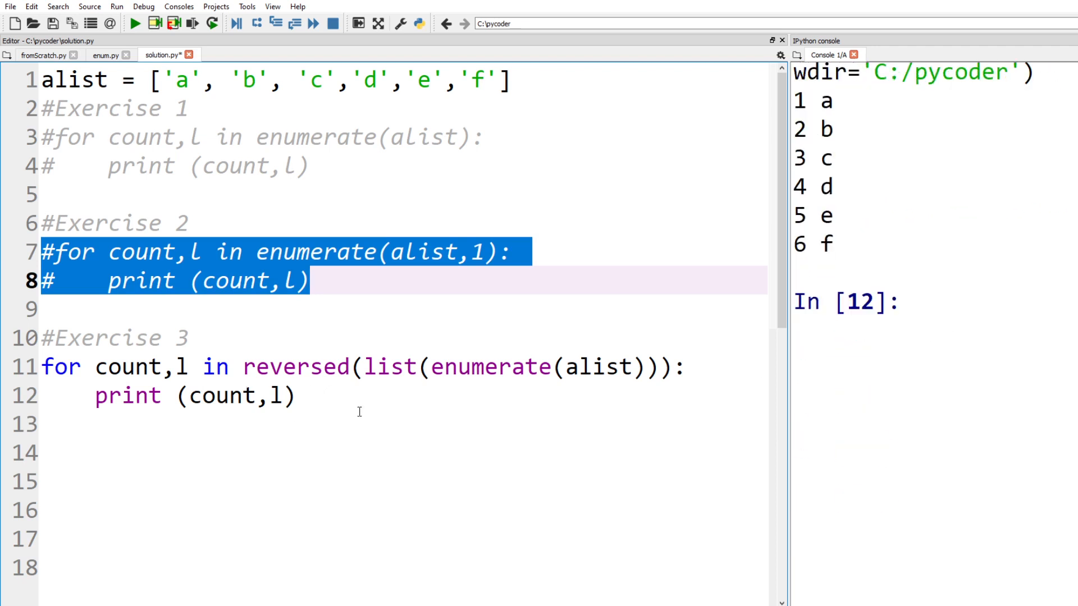
{"action": "mouse_move", "coordinate": [498, 381]}
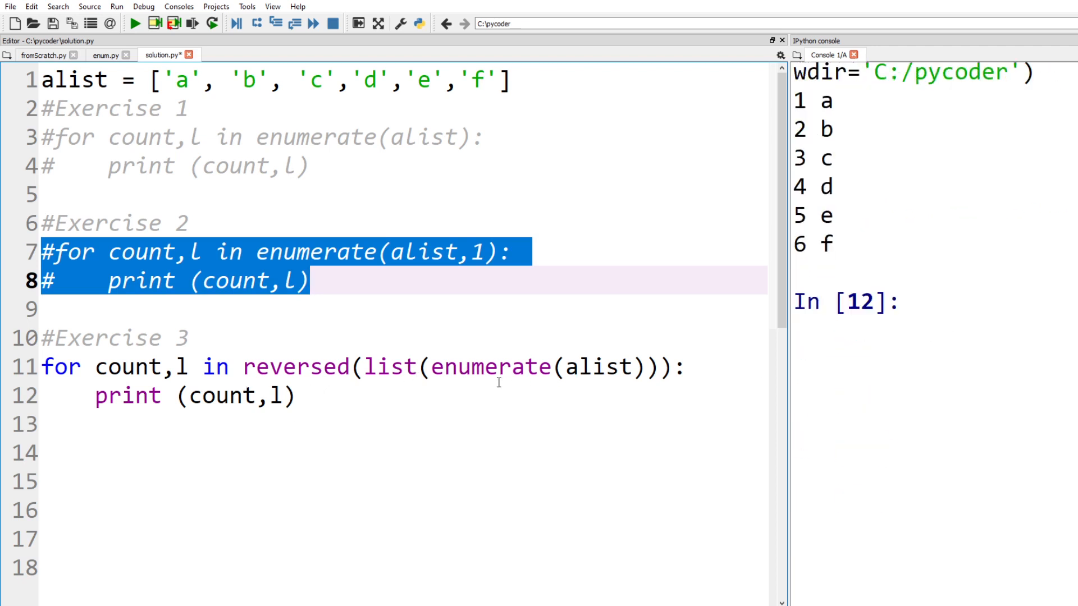
{"action": "mouse_move", "coordinate": [932, 321]}
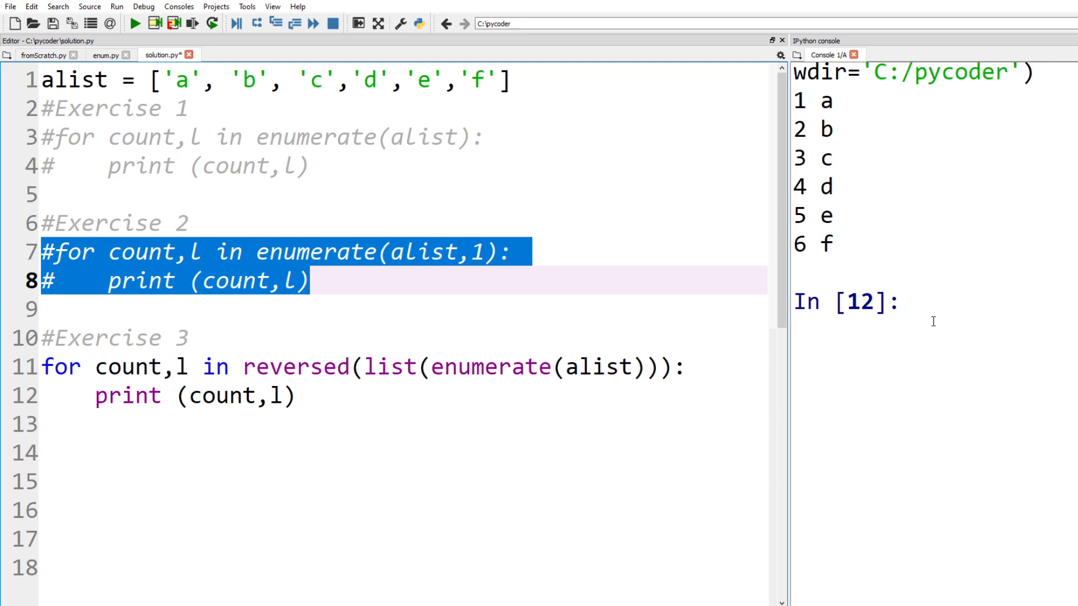
{"action": "left_click", "coordinate": [136, 22]}
{"action": "type", "text": "print(key, value)"}
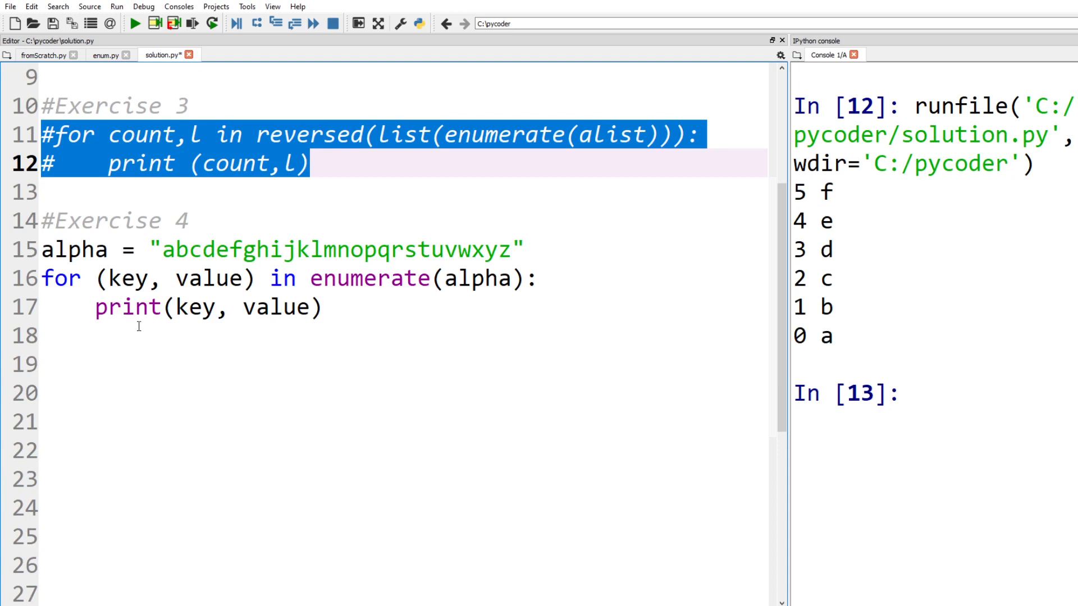
{"action": "mouse_move", "coordinate": [404, 284]}
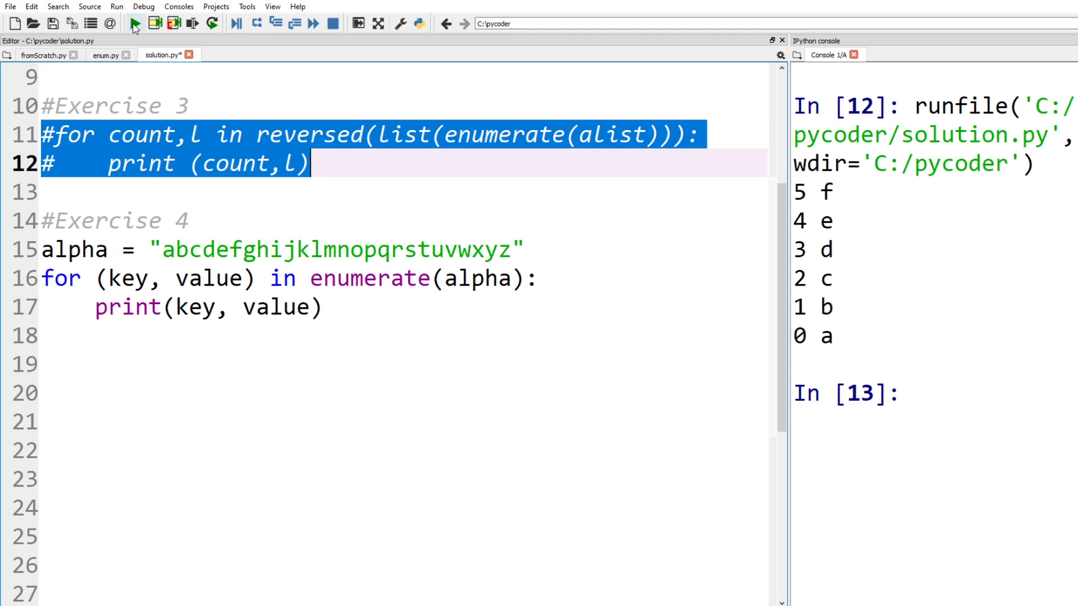
Run Exercise 4's alphabet-string enumerate, printing 0 a through 25 z.
{"action": "left_click", "coordinate": [135, 23]}
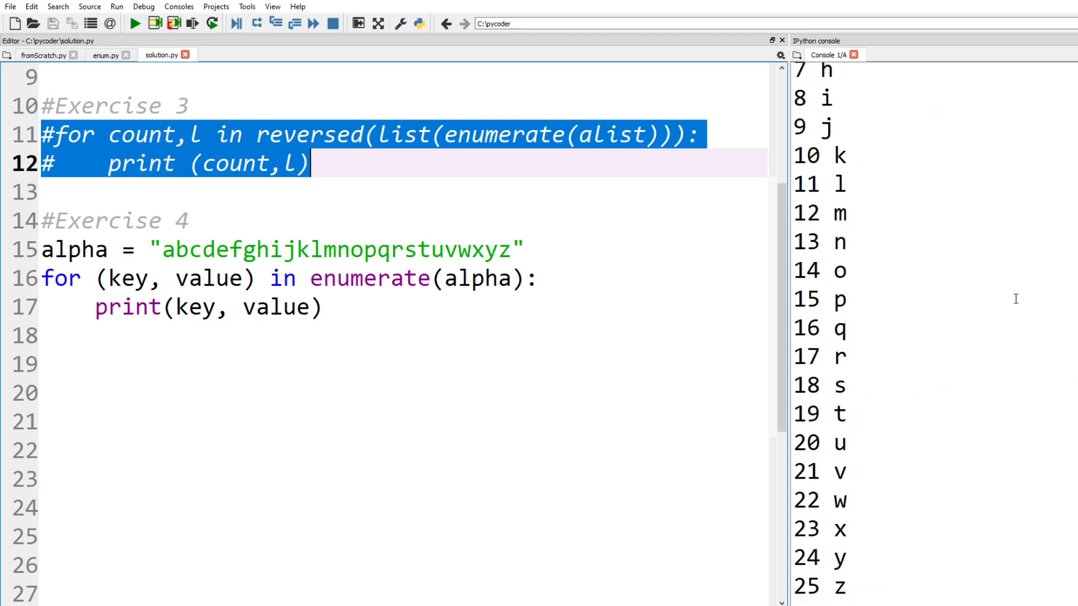
{"action": "left_click", "coordinate": [136, 23]}
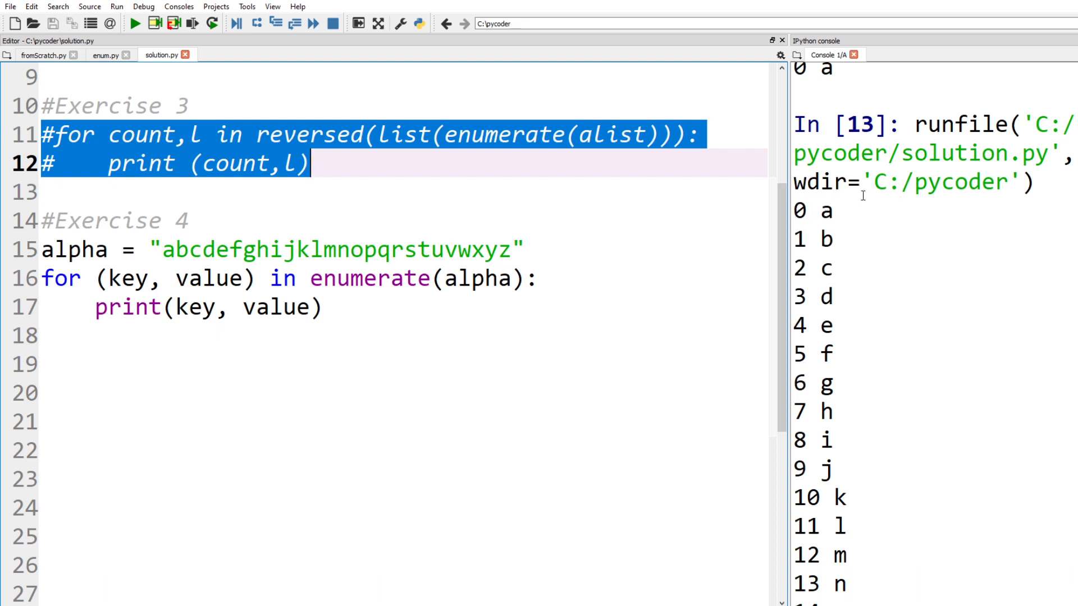
{"action": "mouse_move", "coordinate": [862, 210]}
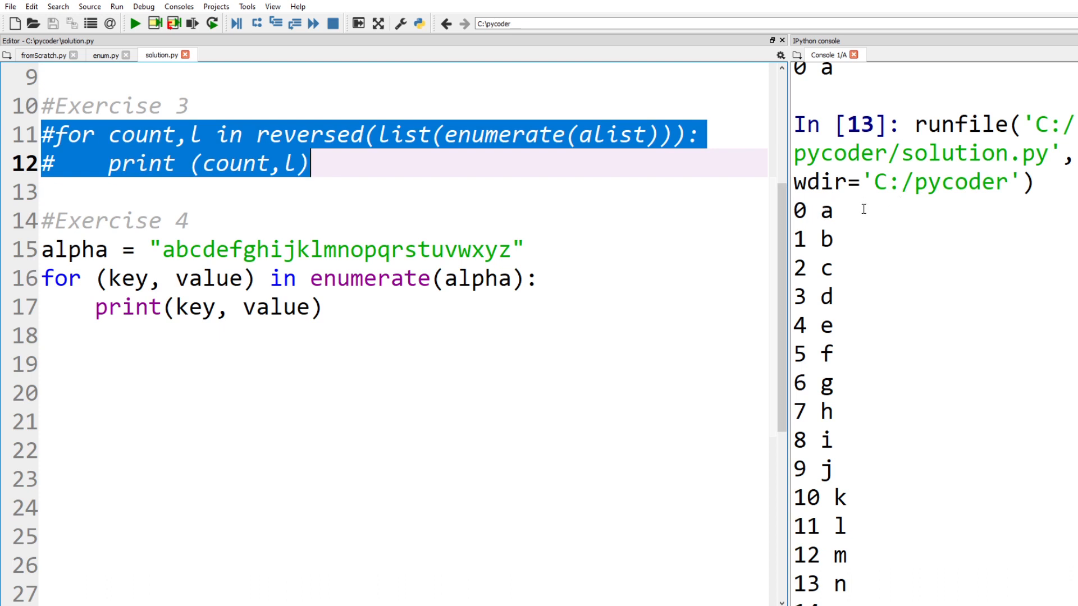
{"action": "mouse_move", "coordinate": [868, 223]}
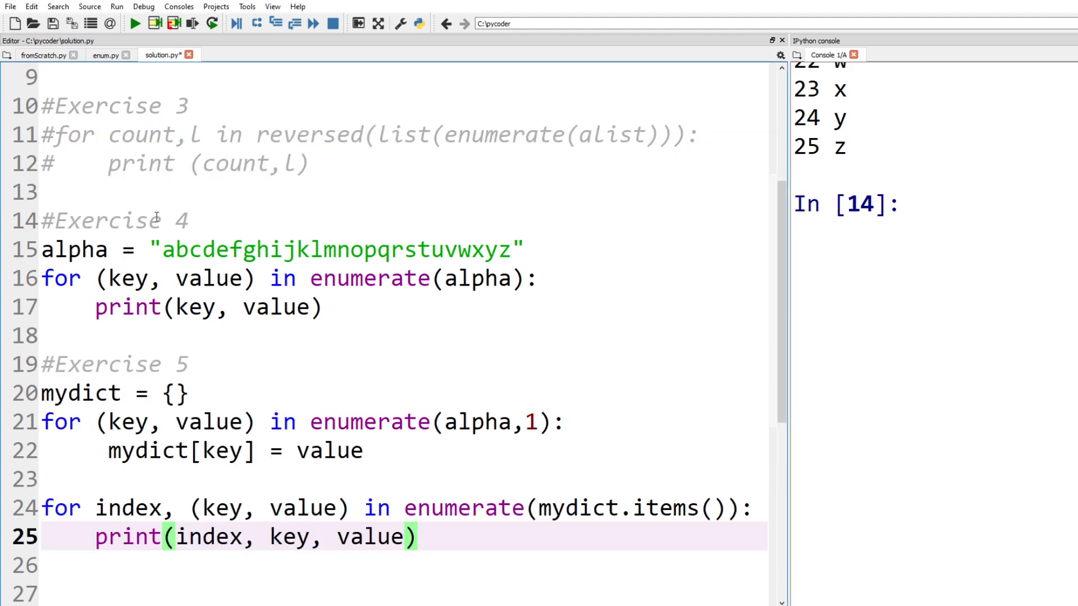
Comment out the Exercise 4 loop and run Exercise 5's mydict enumerate, printing 0 1 a, 1 2 b onward.
{"action": "left_click_drag", "start_coordinate": [42, 277], "coordinate": [323, 307]}
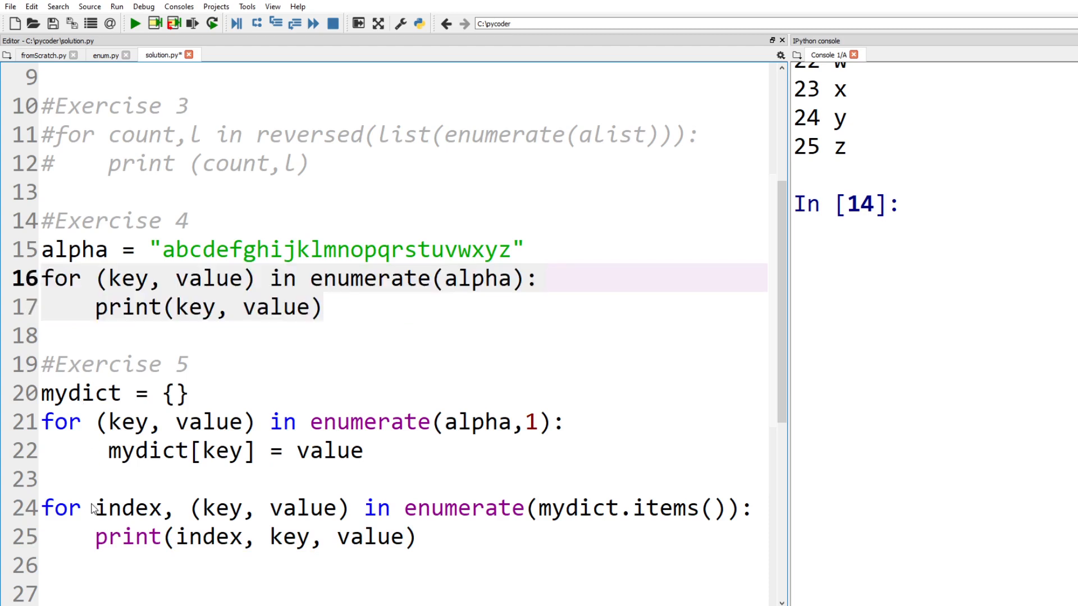
{"action": "key", "text": "ctrl+1"}
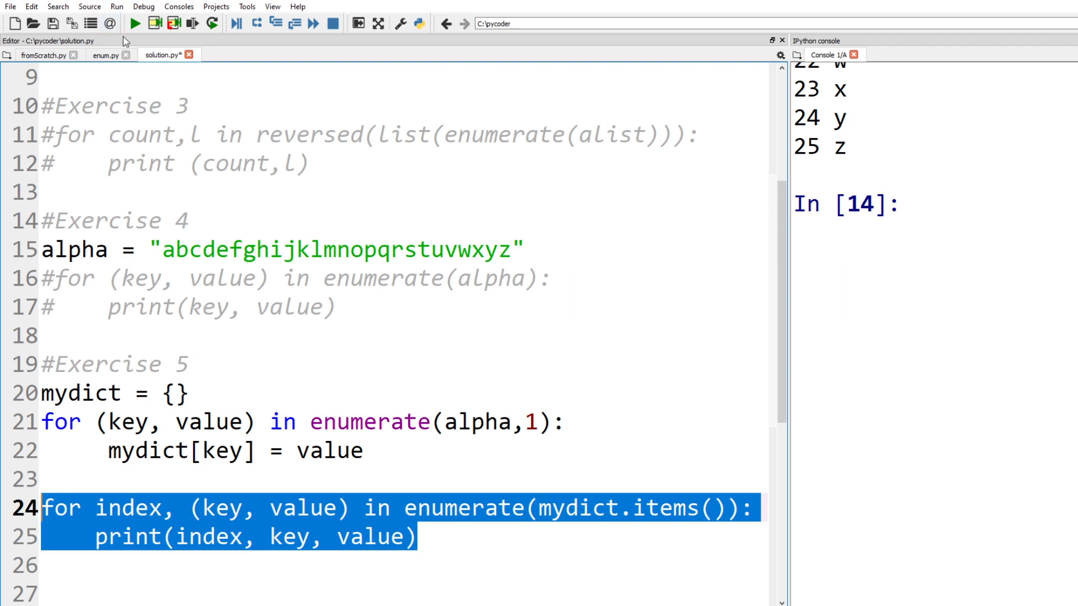
{"action": "left_click", "coordinate": [136, 22]}
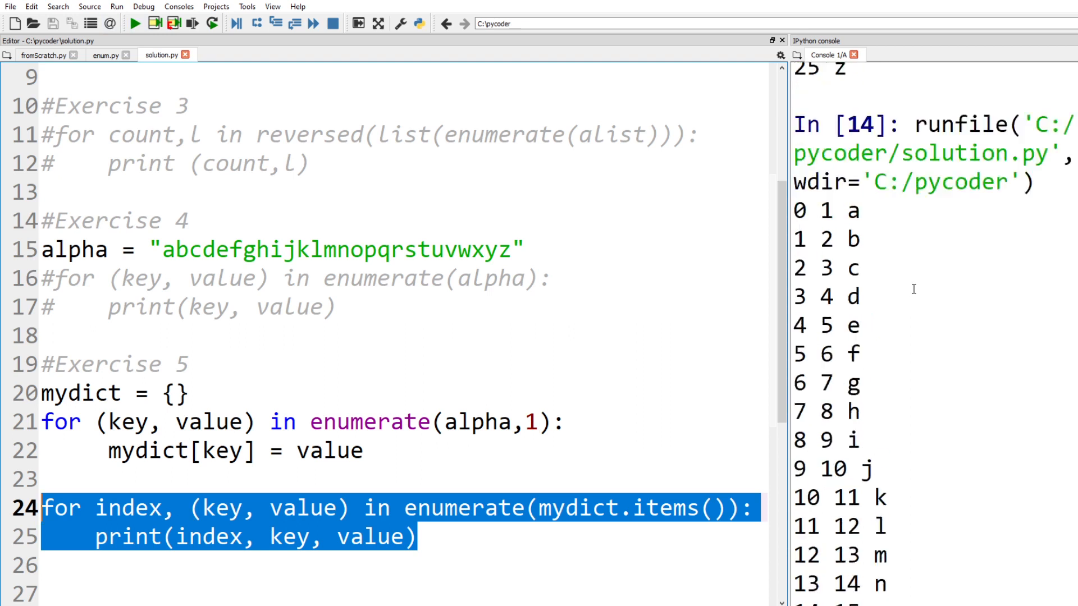
{"action": "scroll", "scroll_direction": "down", "scroll_amount": 3}
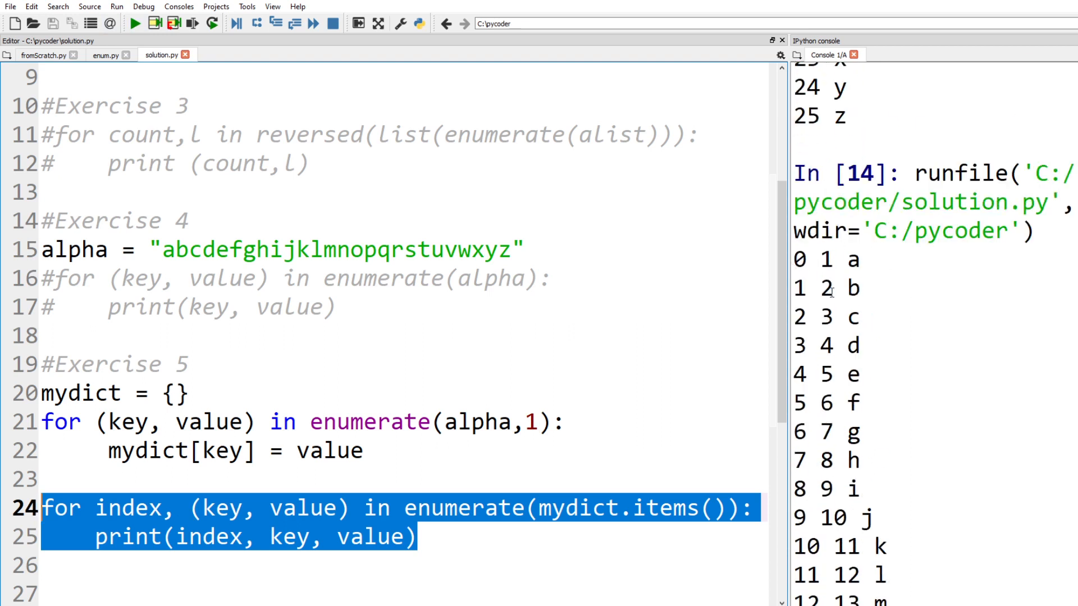